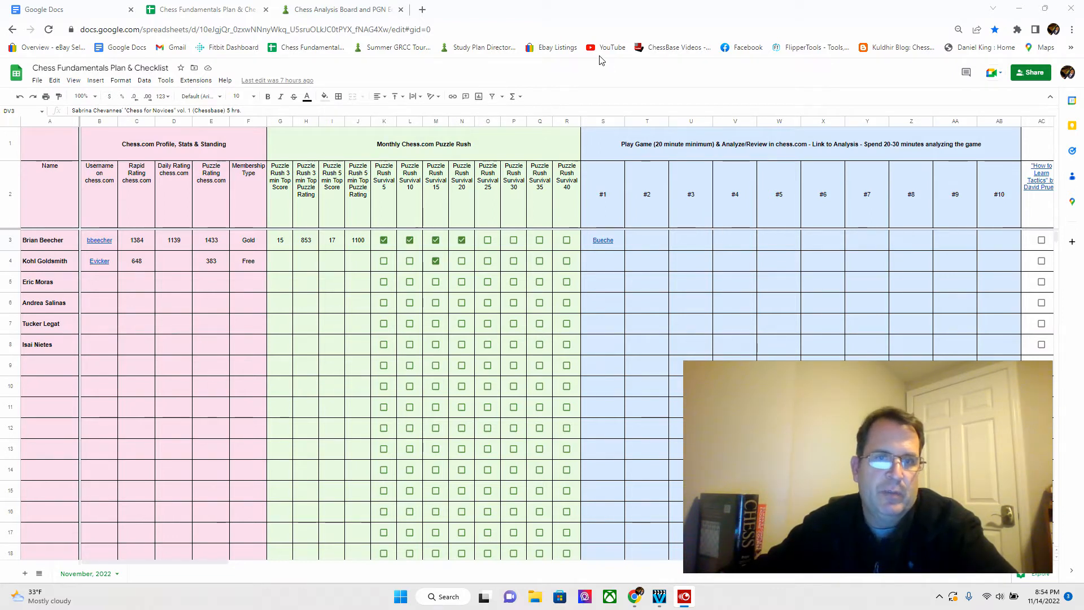
{"action": "mouse_move", "coordinate": [611, 48]}
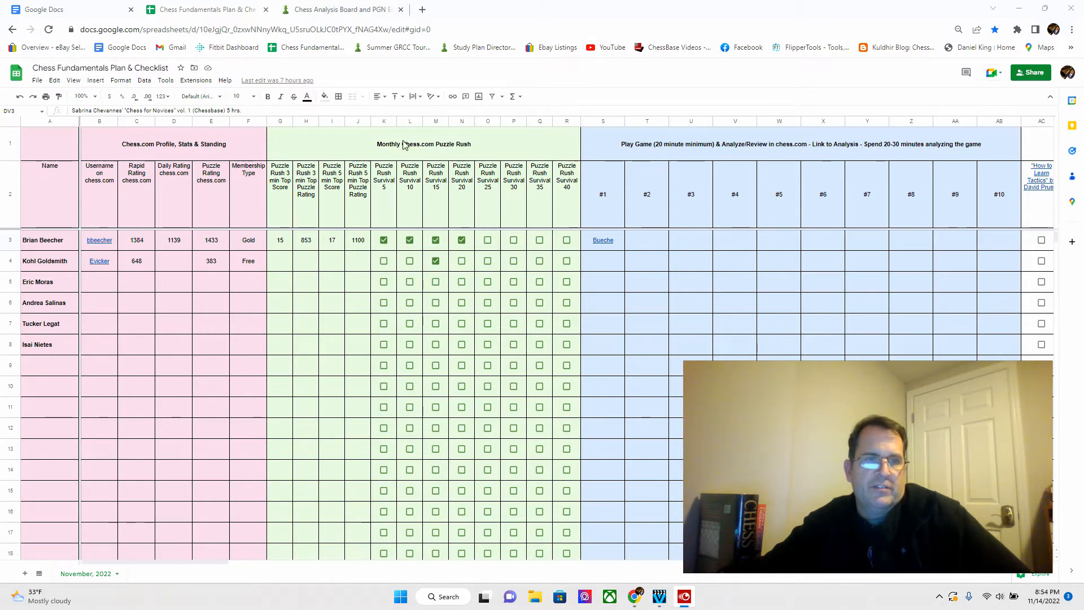
{"action": "mouse_move", "coordinate": [237, 414]}
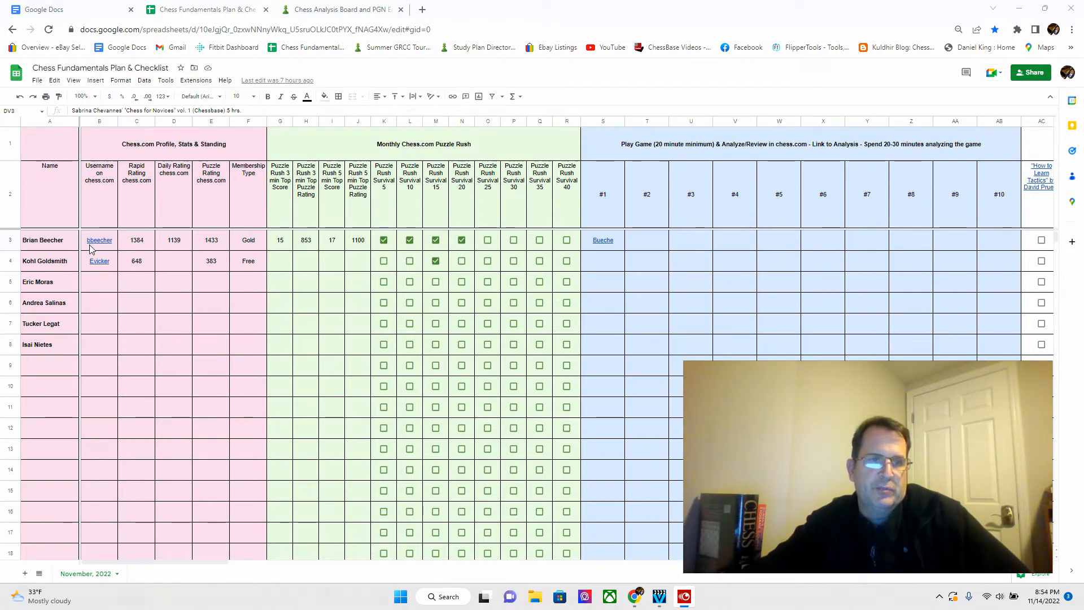
{"action": "mouse_move", "coordinate": [99, 239]}
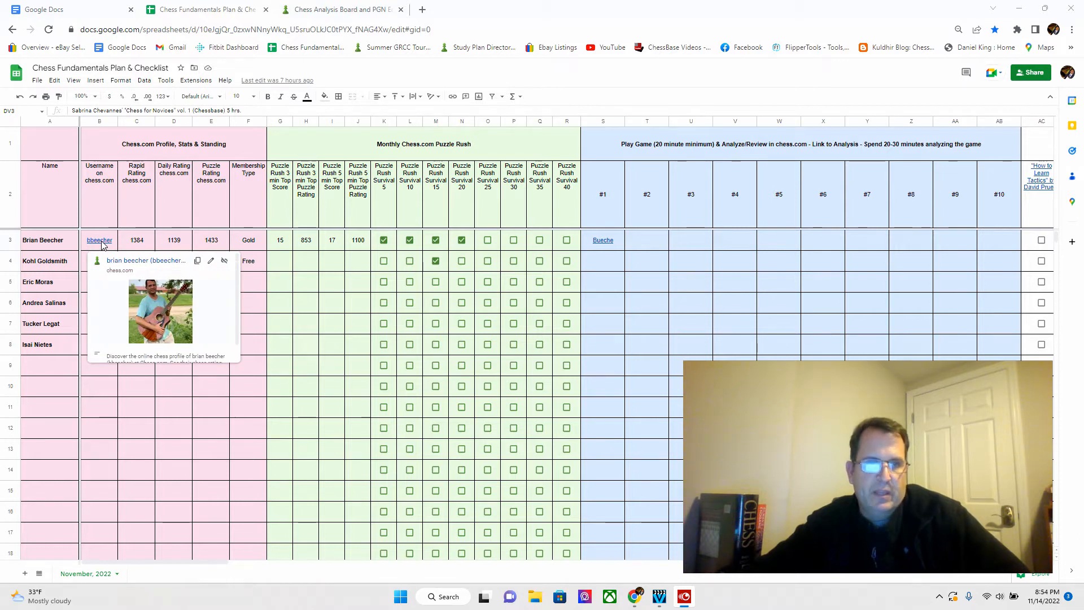
{"action": "mouse_move", "coordinate": [155, 247]}
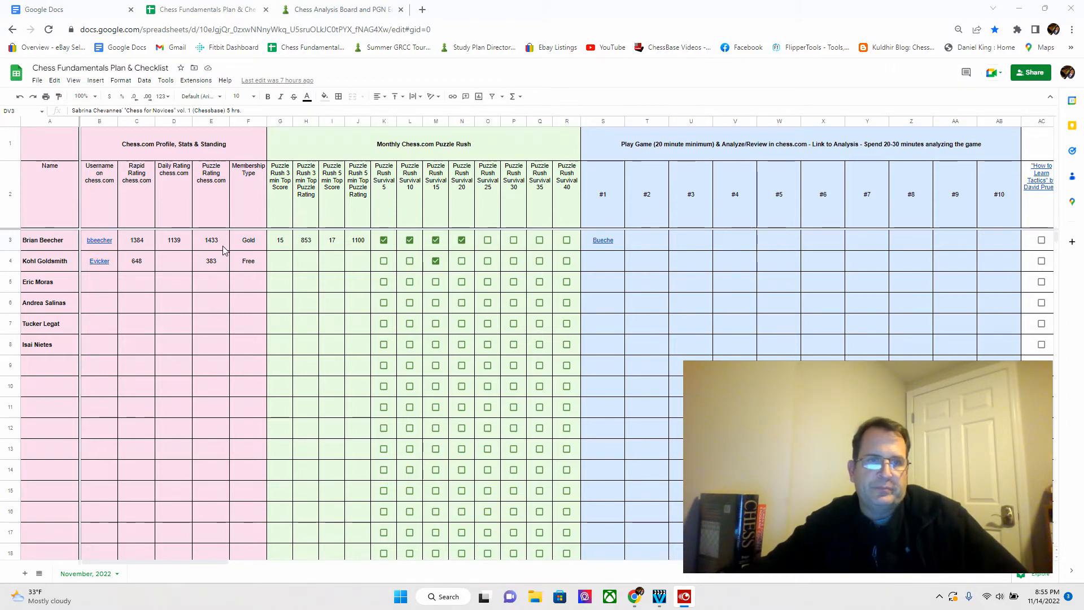
{"action": "mouse_move", "coordinate": [259, 250]}
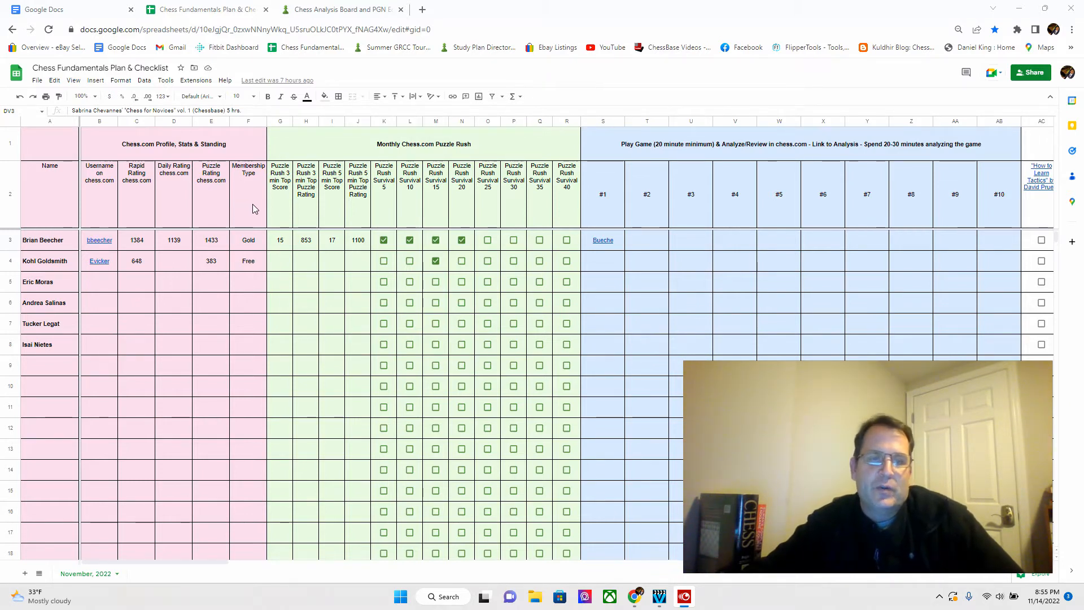
{"action": "mouse_move", "coordinate": [228, 288]}
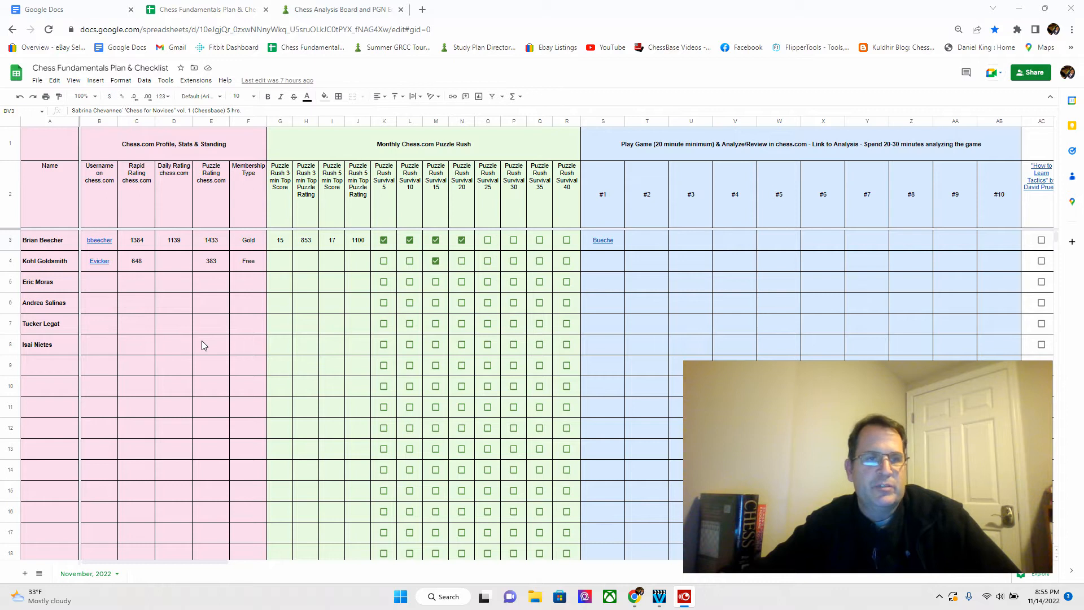
{"action": "mouse_move", "coordinate": [125, 311]}
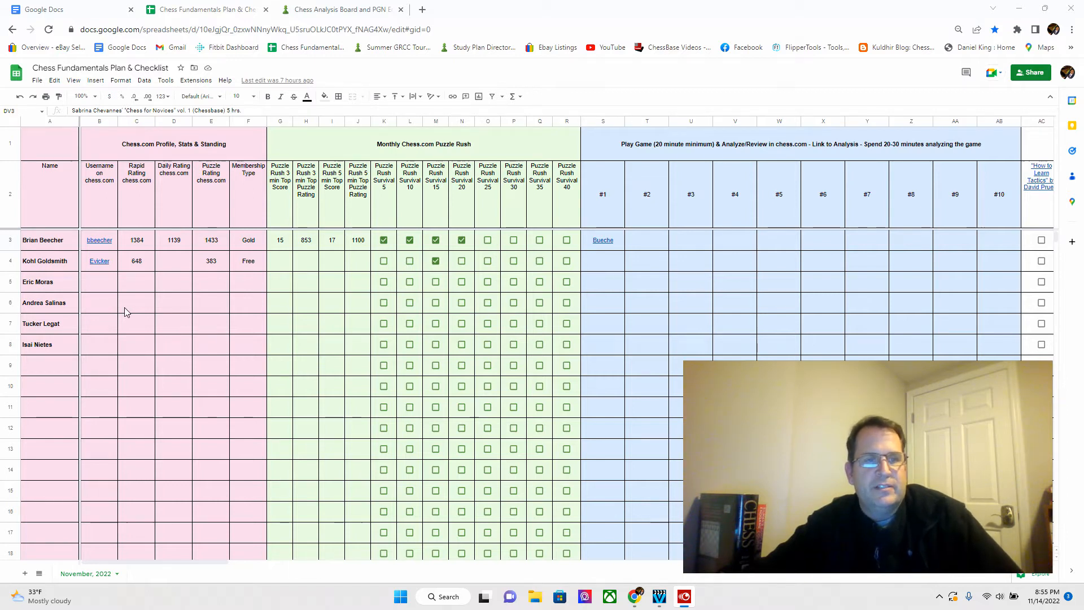
{"action": "mouse_move", "coordinate": [147, 227]}
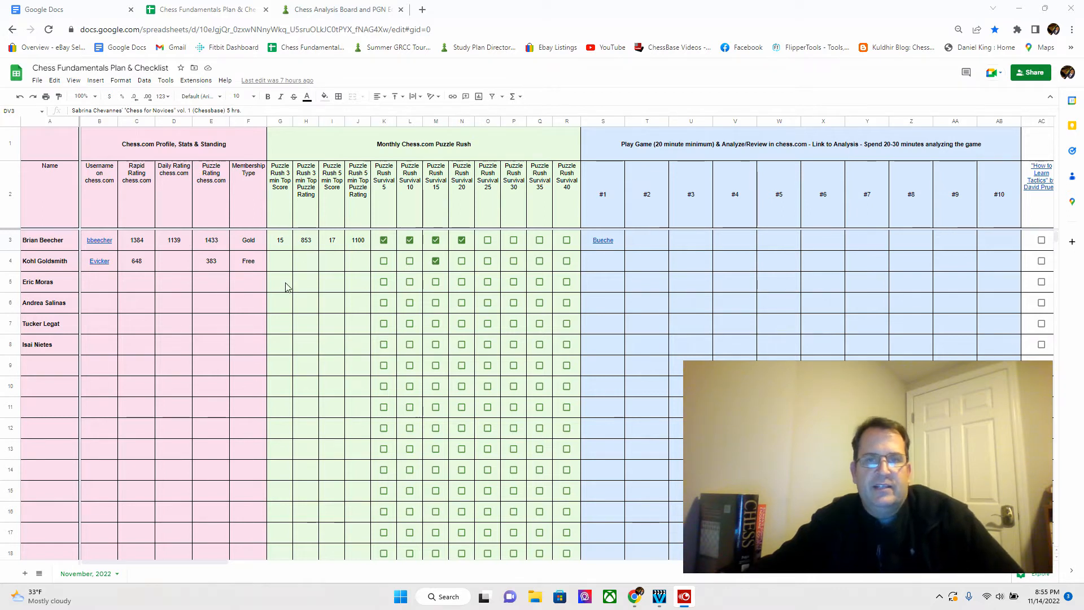
{"action": "mouse_move", "coordinate": [600, 202]}
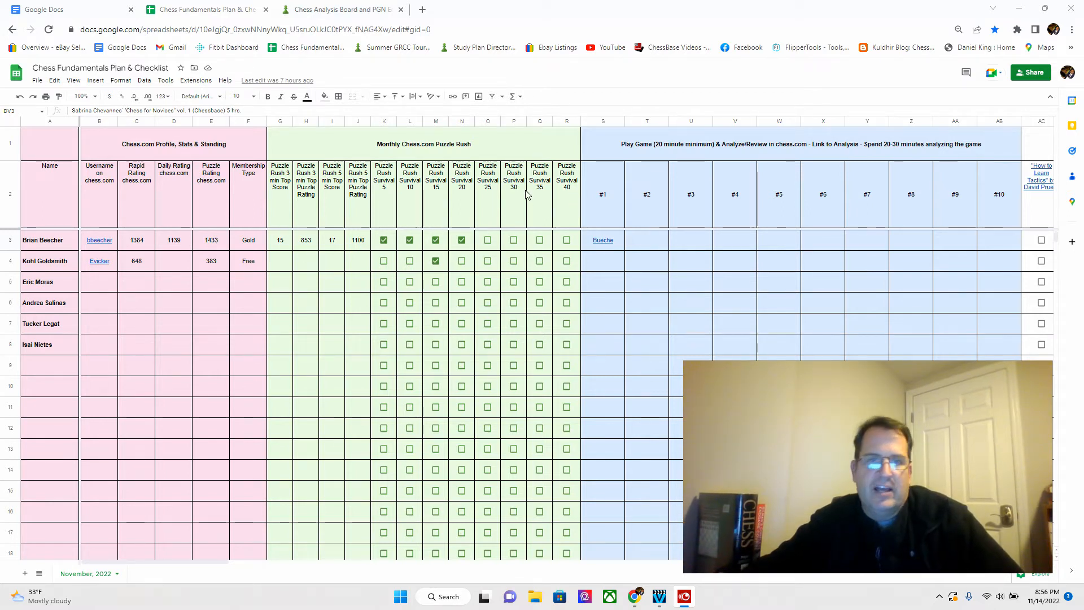
{"action": "mouse_move", "coordinate": [515, 143]}
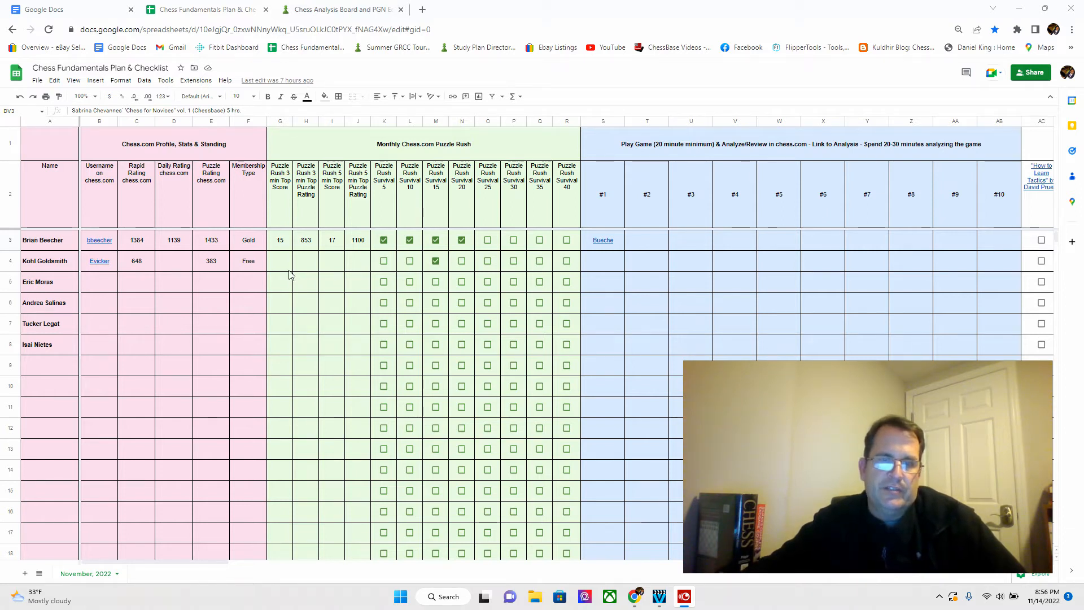
{"action": "mouse_move", "coordinate": [327, 286]}
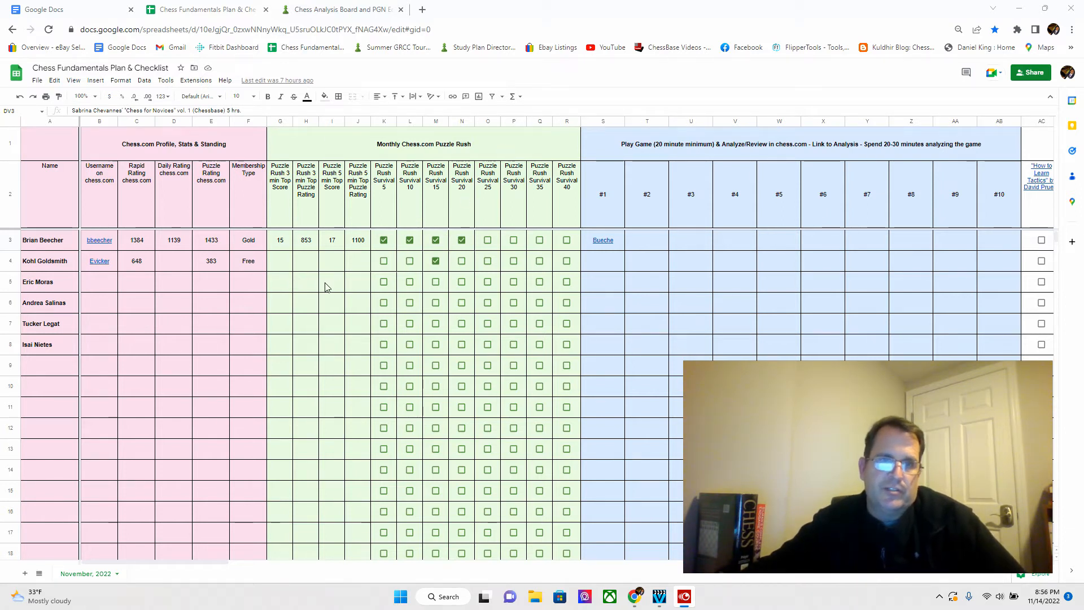
{"action": "mouse_move", "coordinate": [289, 269]}
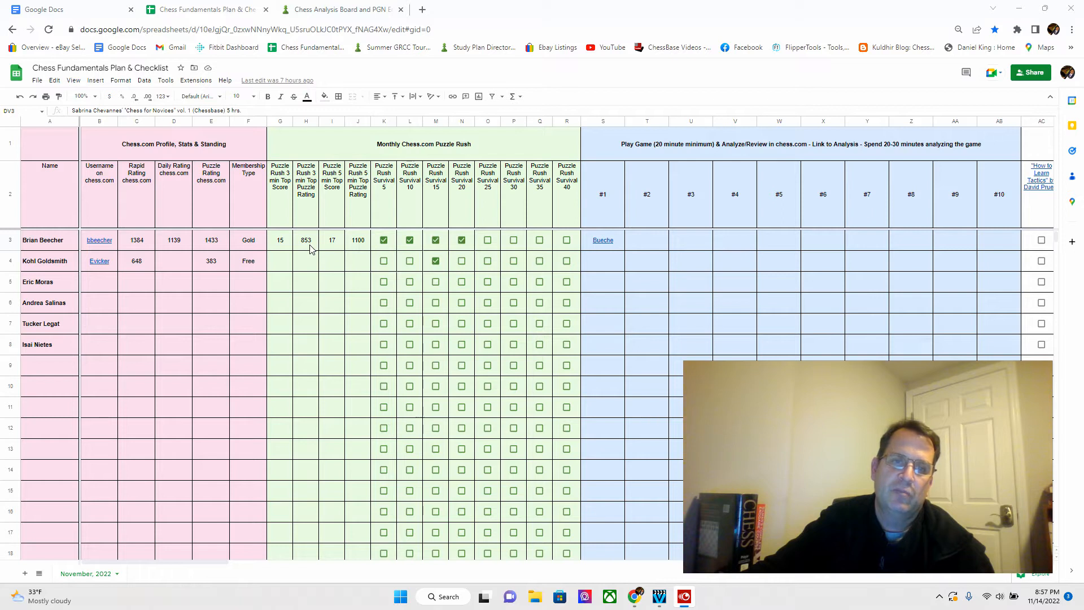
{"action": "mouse_move", "coordinate": [325, 222]}
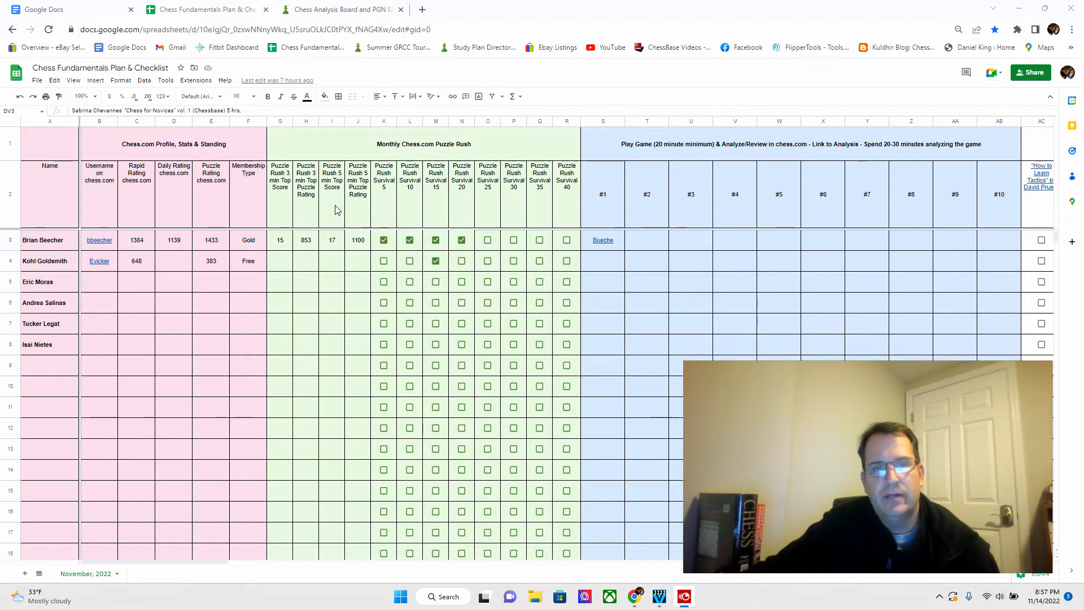
{"action": "mouse_move", "coordinate": [333, 251]}
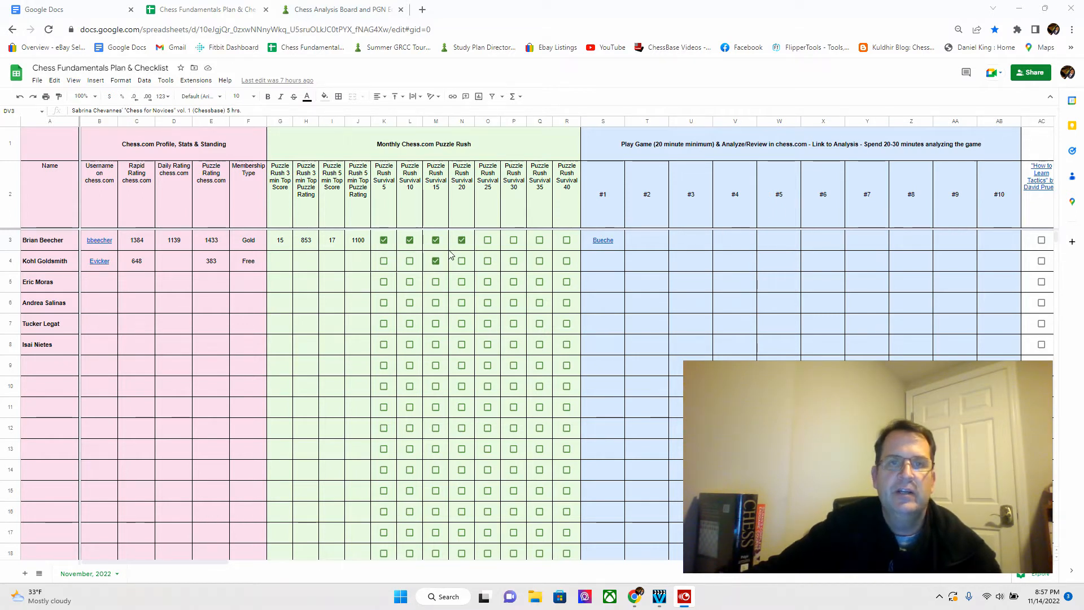
- Follow the Bueche game analysis link in S3 to its chess.com analysis board
{"action": "left_click", "coordinate": [384, 240]}
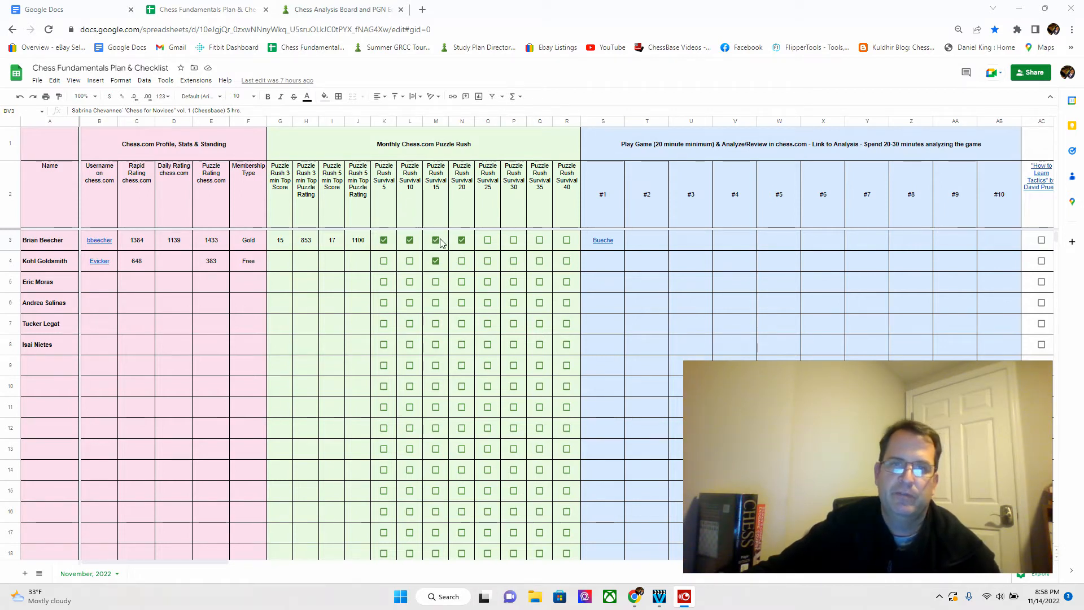
{"action": "left_click", "coordinate": [460, 239]}
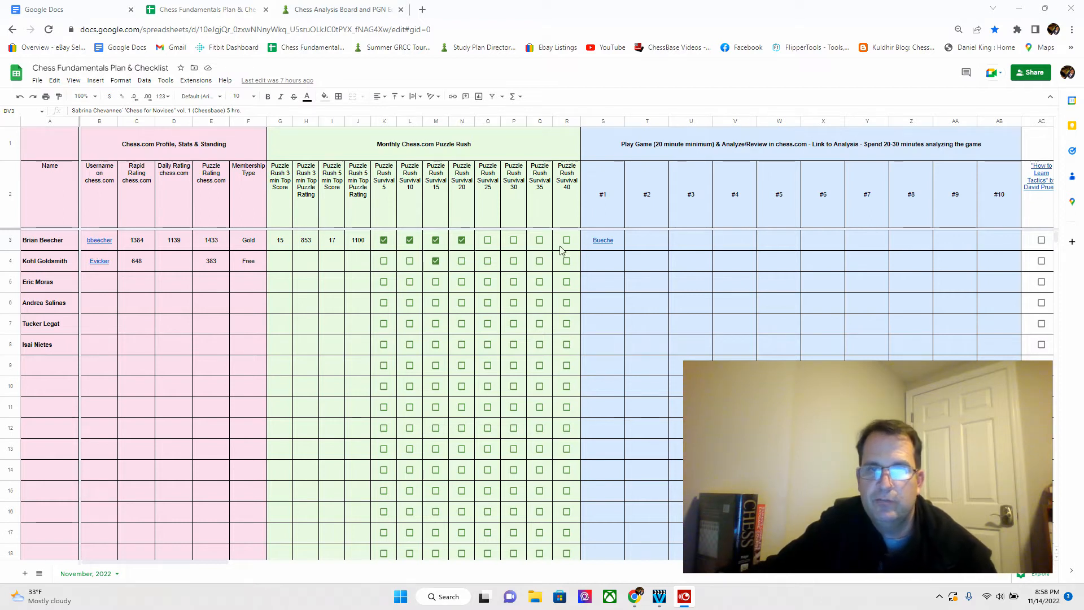
{"action": "left_click", "coordinate": [461, 239]}
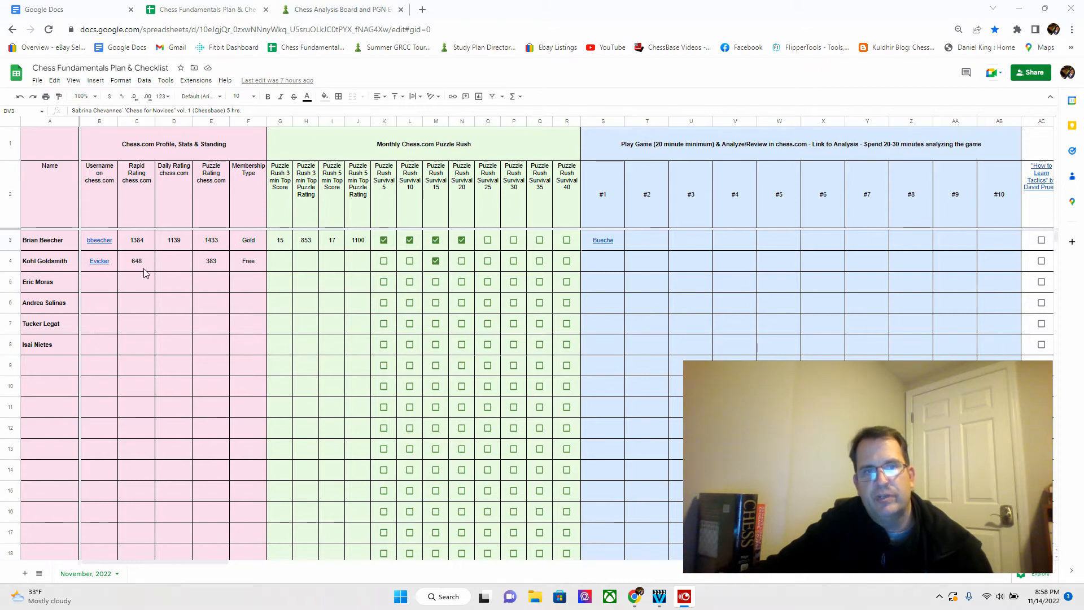
{"action": "mouse_move", "coordinate": [248, 279]}
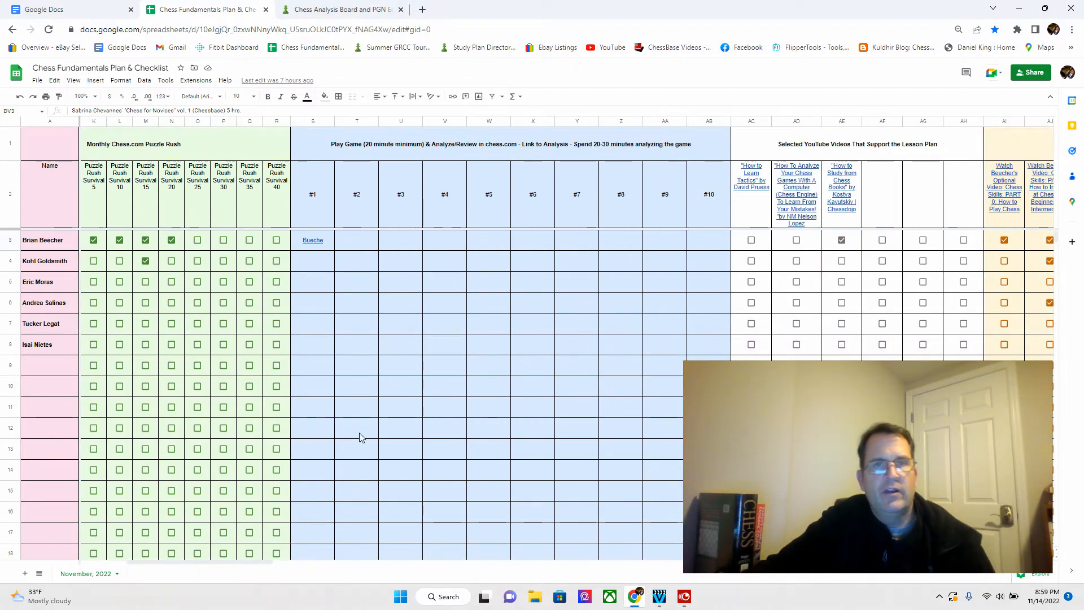
{"action": "mouse_move", "coordinate": [354, 433]}
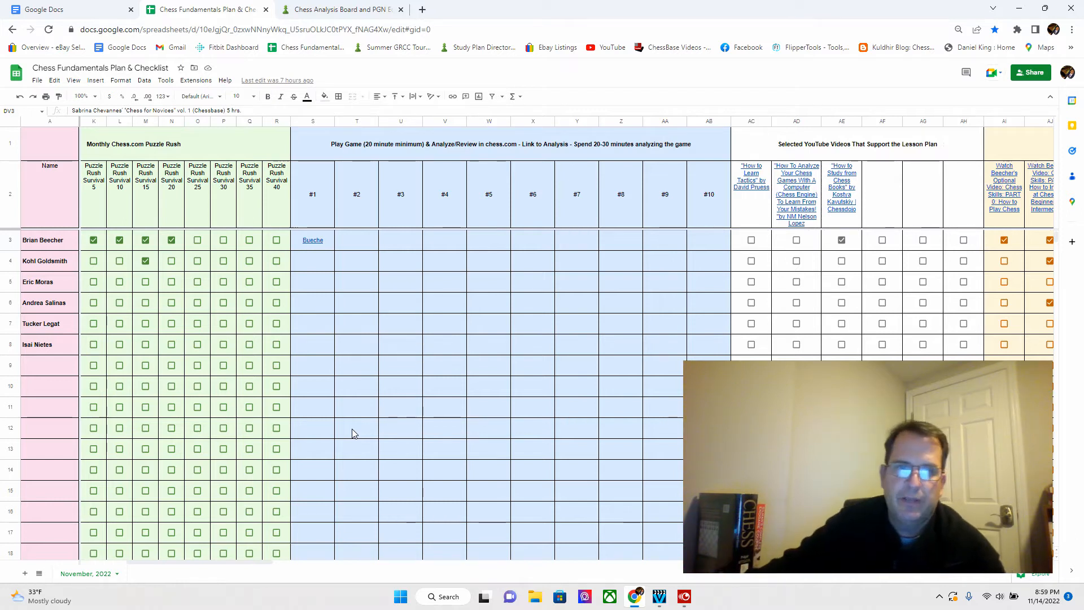
{"action": "mouse_move", "coordinate": [364, 379]}
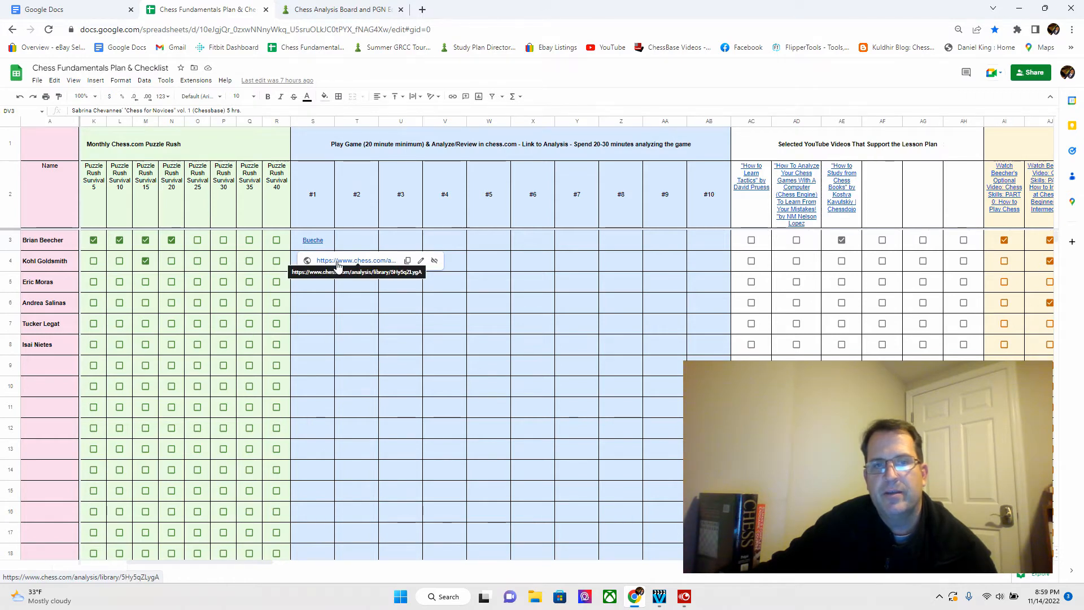
{"action": "left_click", "coordinate": [356, 259]}
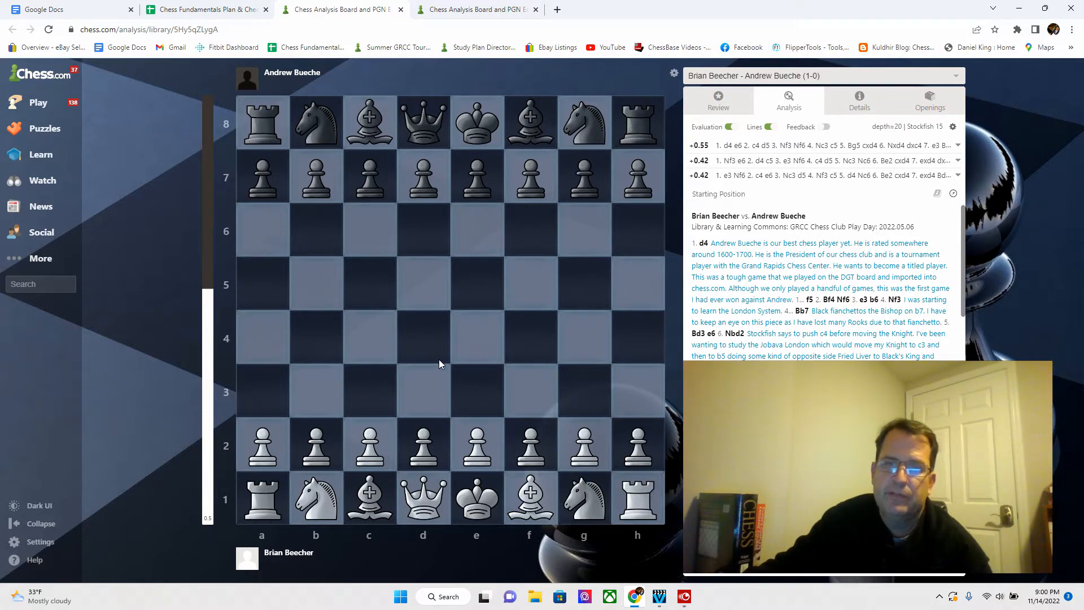
{"action": "mouse_move", "coordinate": [488, 377]}
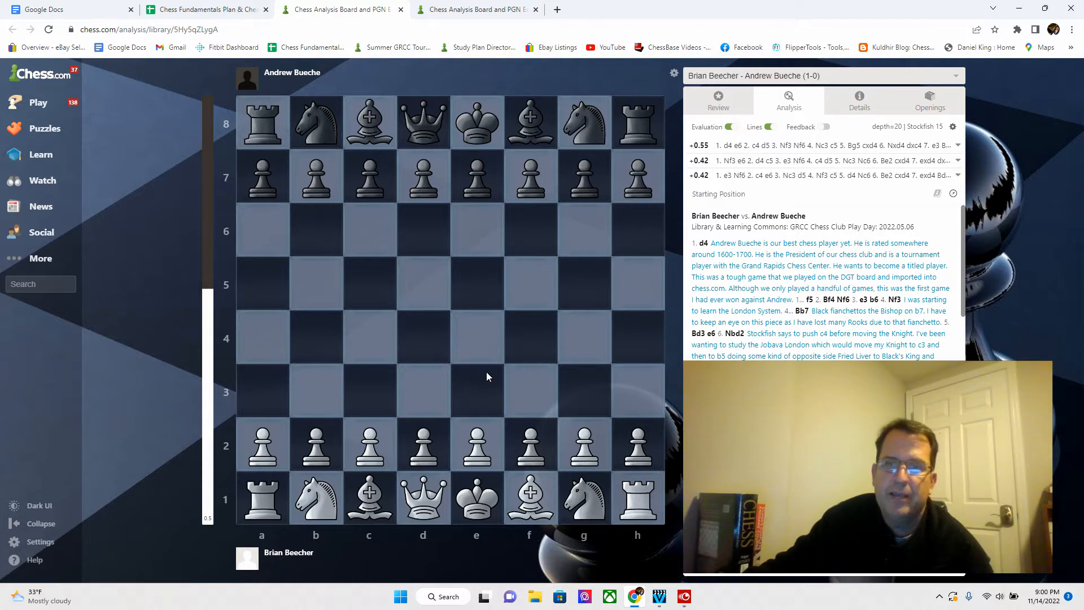
{"action": "mouse_move", "coordinate": [772, 293]}
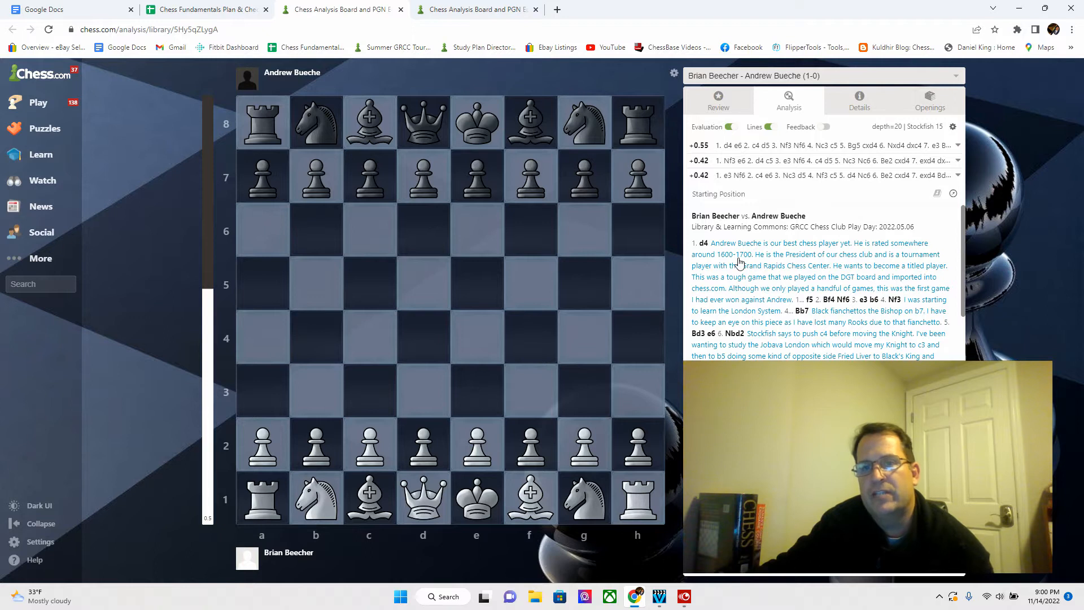
{"action": "mouse_move", "coordinate": [851, 252]}
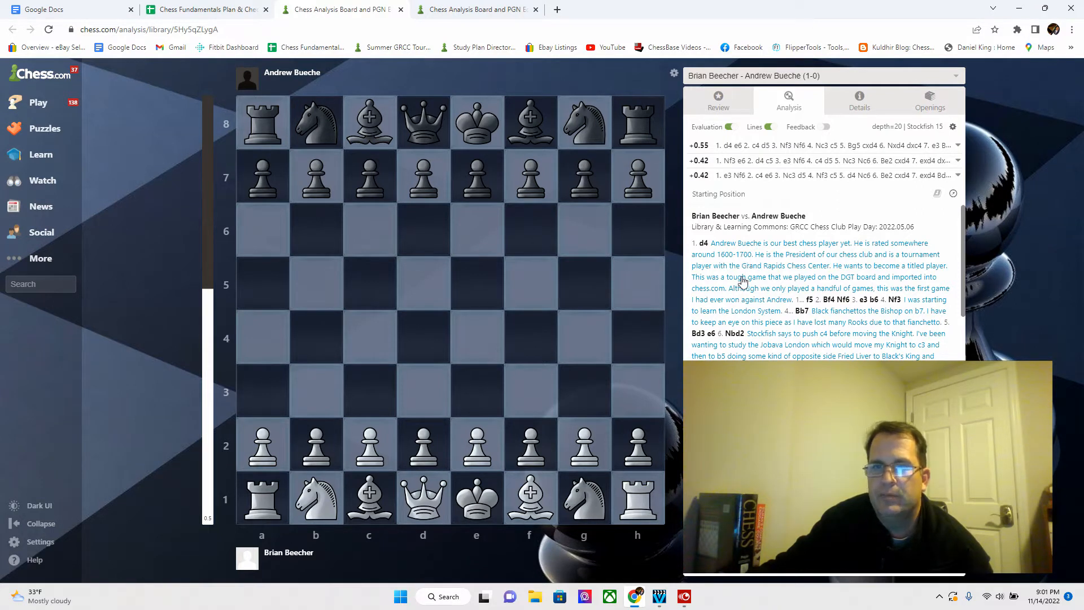
{"action": "mouse_move", "coordinate": [804, 271]}
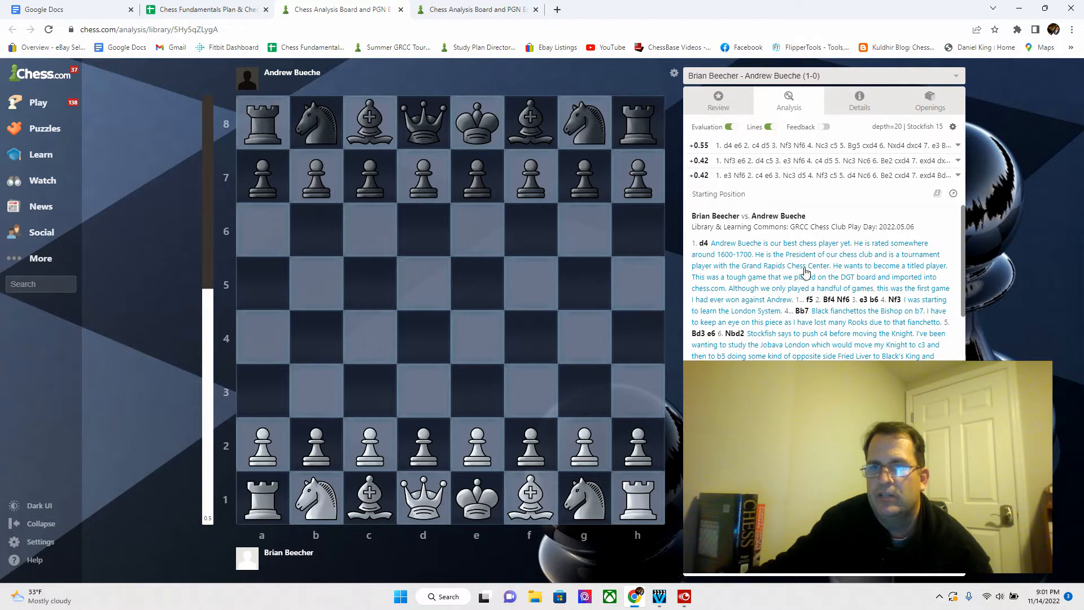
{"action": "mouse_move", "coordinate": [765, 312]}
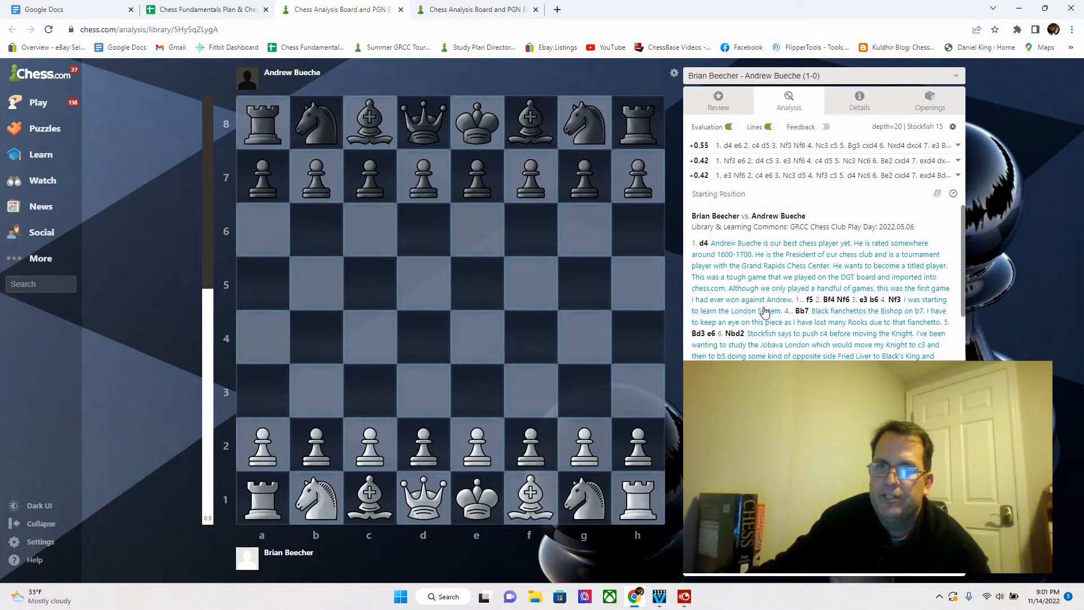
{"action": "mouse_move", "coordinate": [841, 289]}
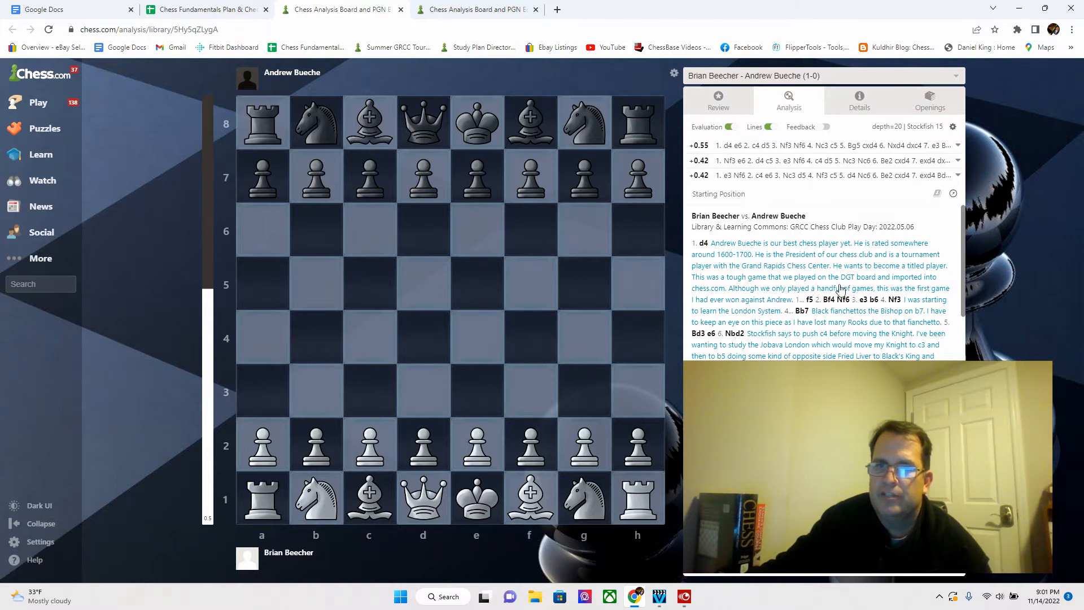
- Advance through d4, f5, Bf4, Nf6 to Black's fianchetto Bb7 on move 4
{"action": "left_click", "coordinate": [704, 246]}
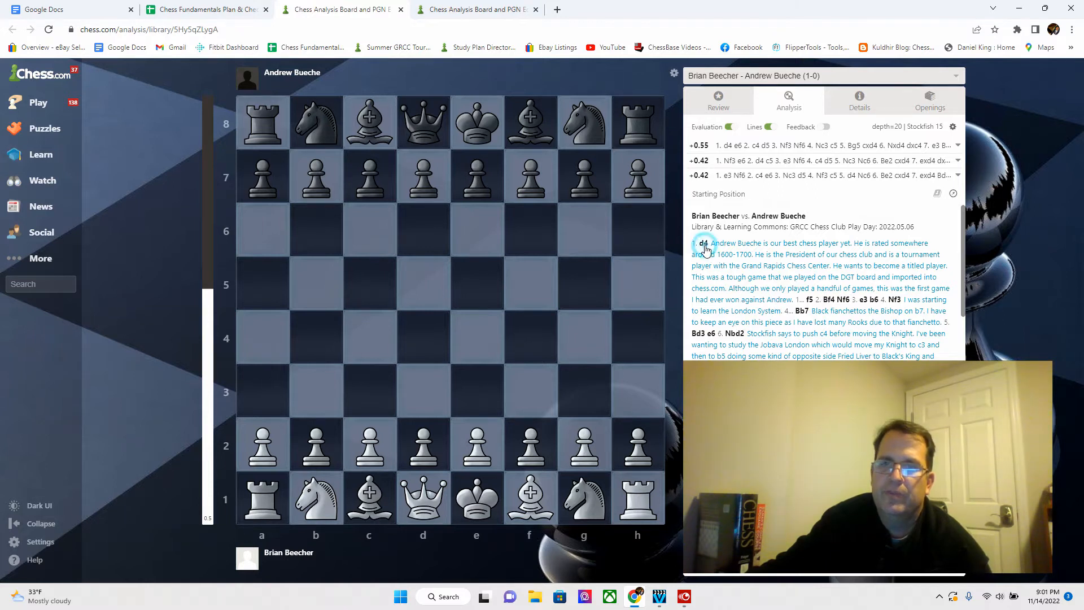
{"action": "left_click", "coordinate": [704, 243]}
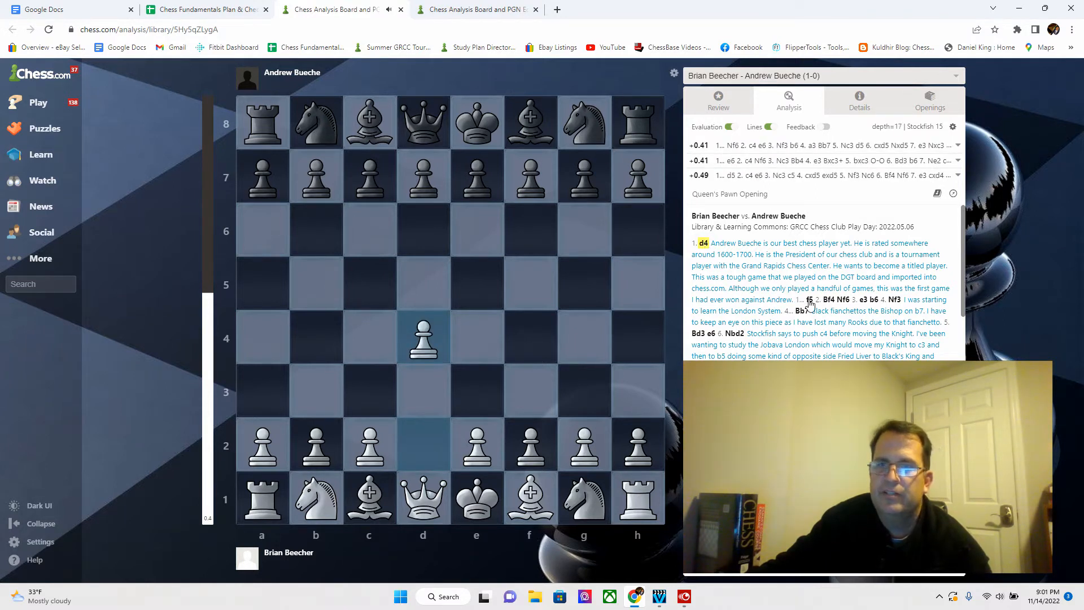
{"action": "left_click", "coordinate": [809, 299]}
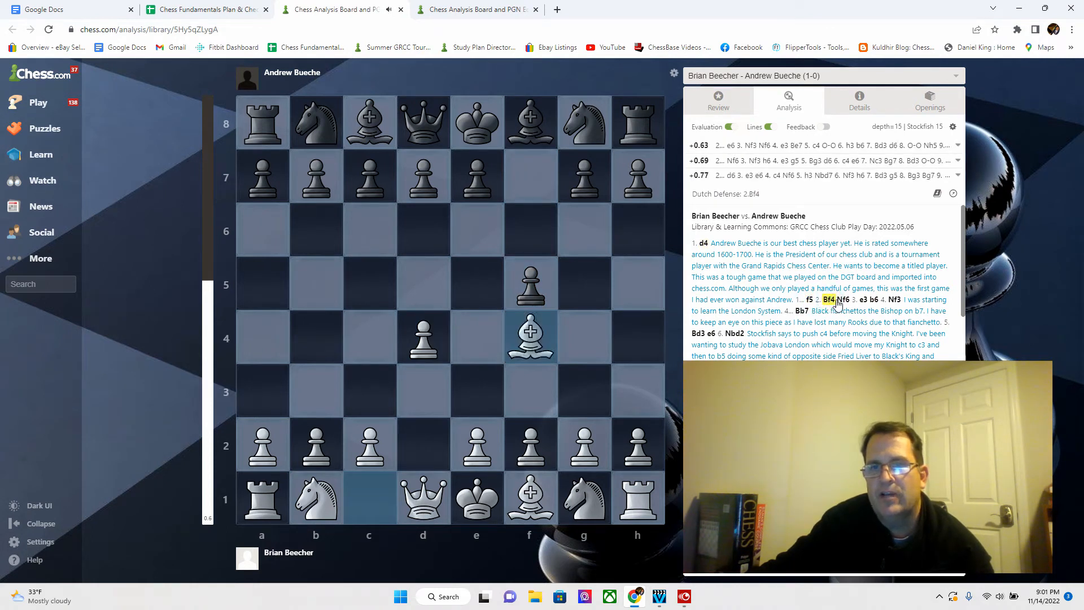
{"action": "left_click", "coordinate": [843, 299]}
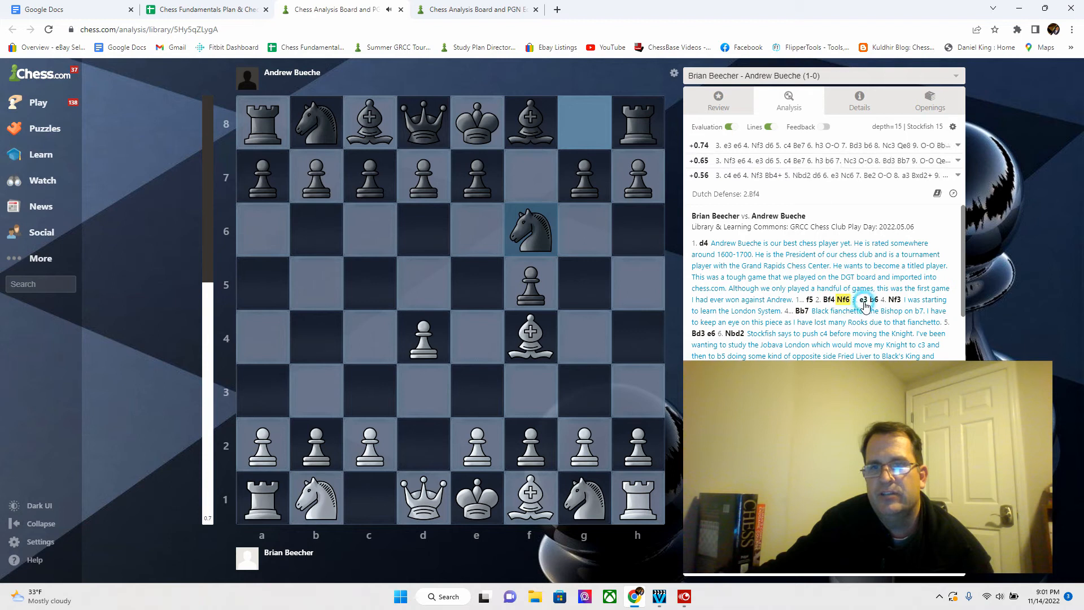
{"action": "left_click", "coordinate": [861, 299]}
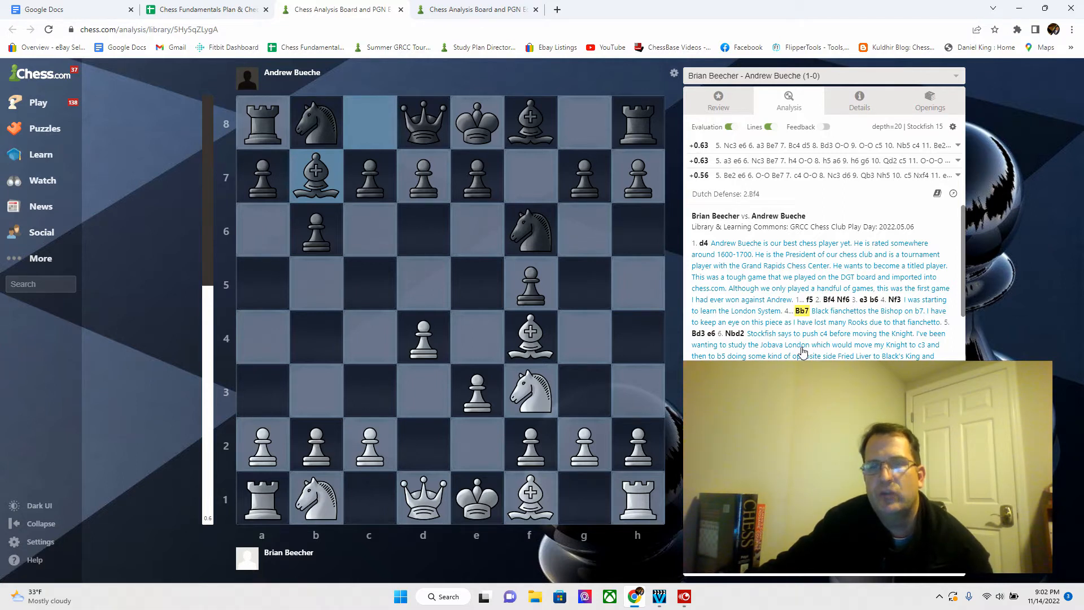
- Show the Game Review summary with accuracies 80.8 and 71.4 and move-quality counts
{"action": "left_click", "coordinate": [718, 100]}
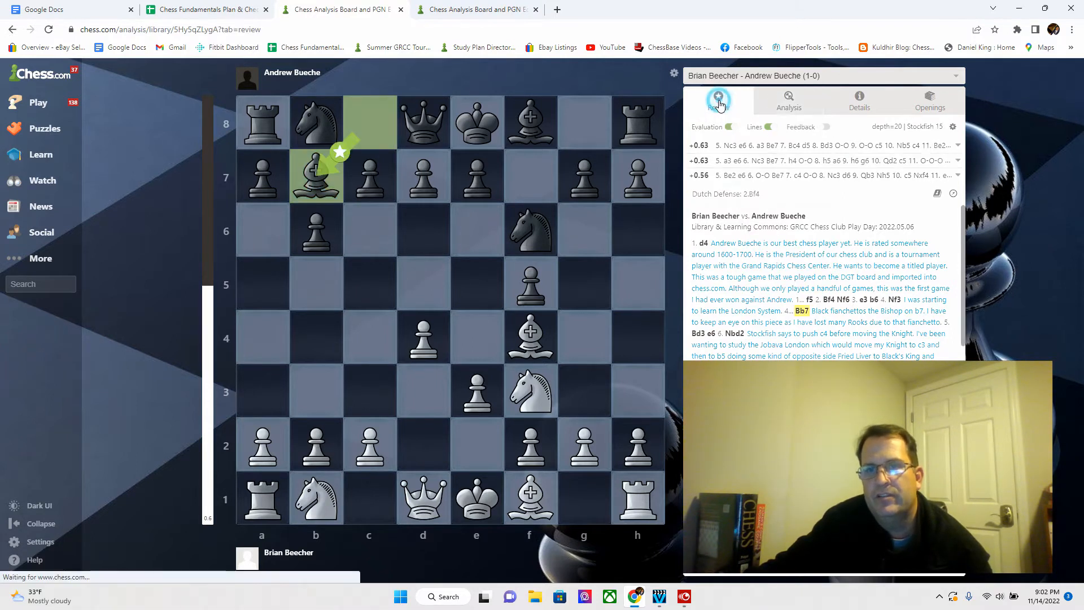
{"action": "left_click", "coordinate": [718, 98]}
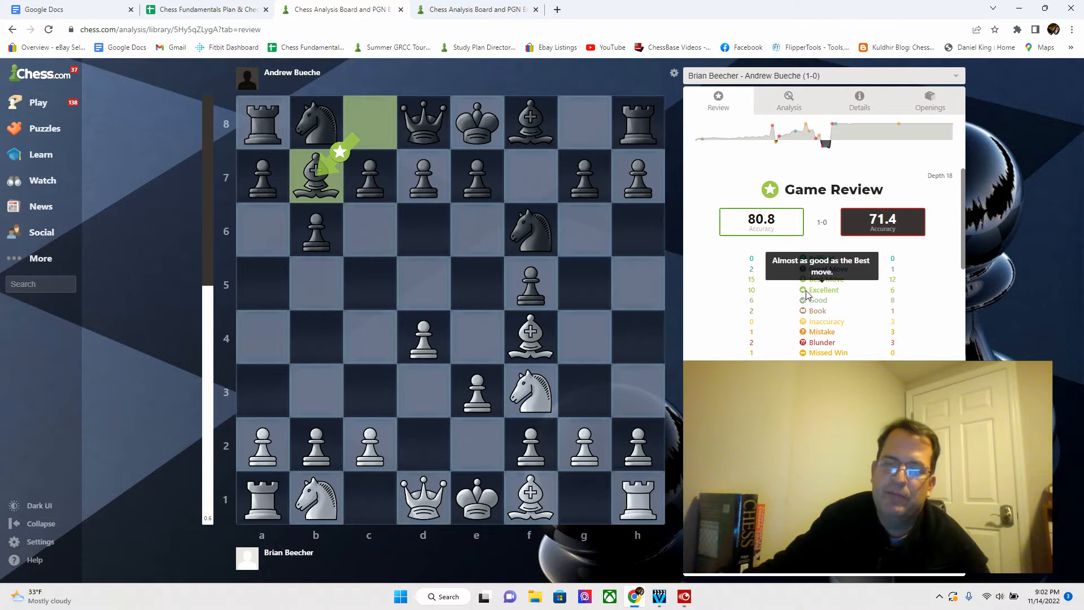
{"action": "mouse_move", "coordinate": [882, 312]}
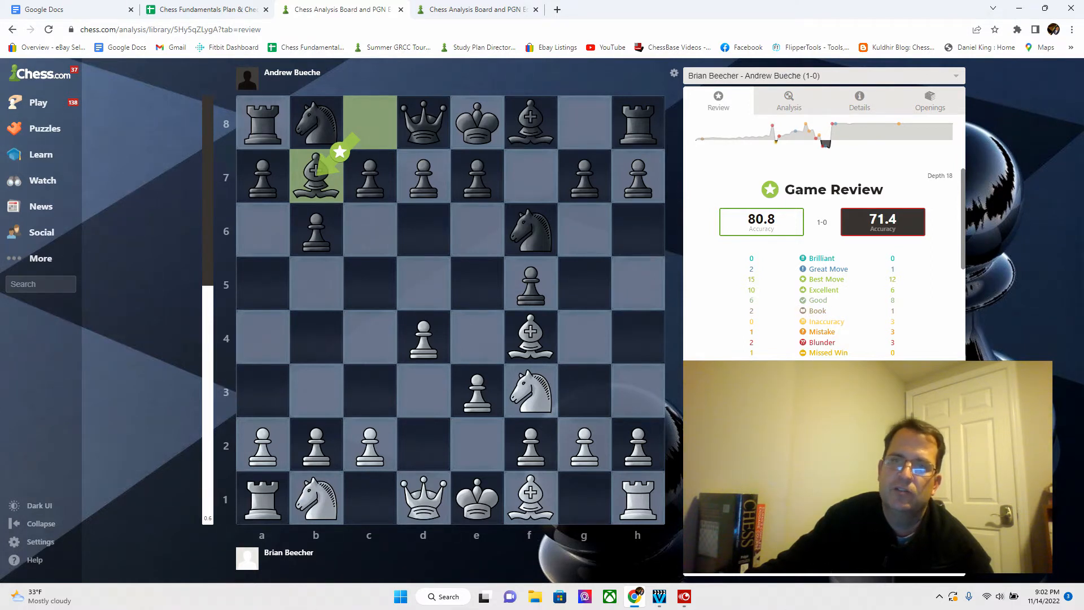
{"action": "mouse_move", "coordinate": [740, 146]}
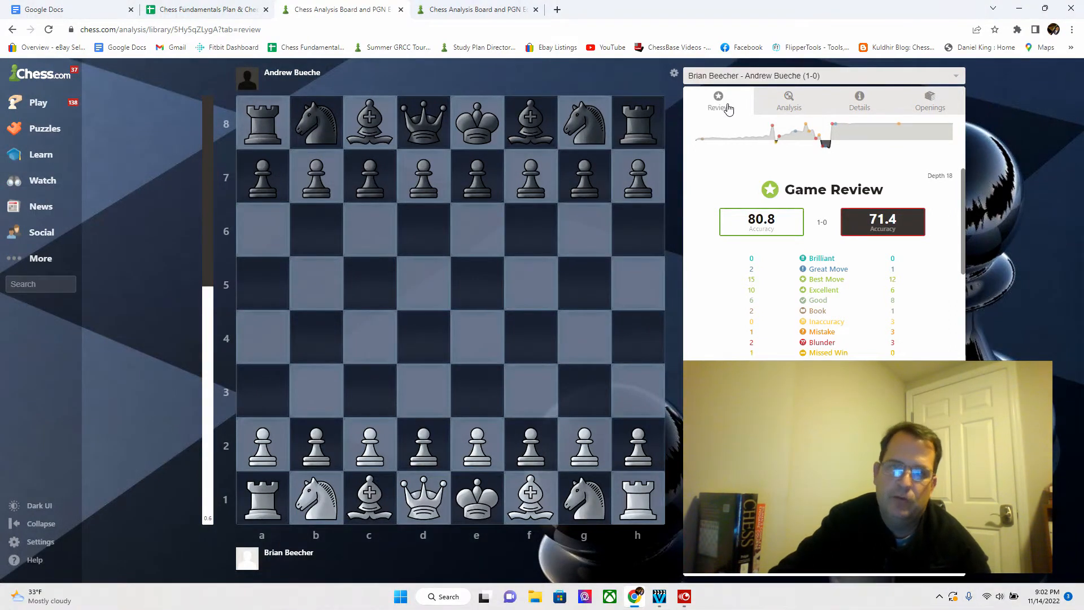
- Step the review through Bb7, Bd3, e6, Nbd2, c5 to Black's inaccurate 8...Bb4
{"action": "left_click_drag", "start_coordinate": [422, 445], "coordinate": [422, 337]}
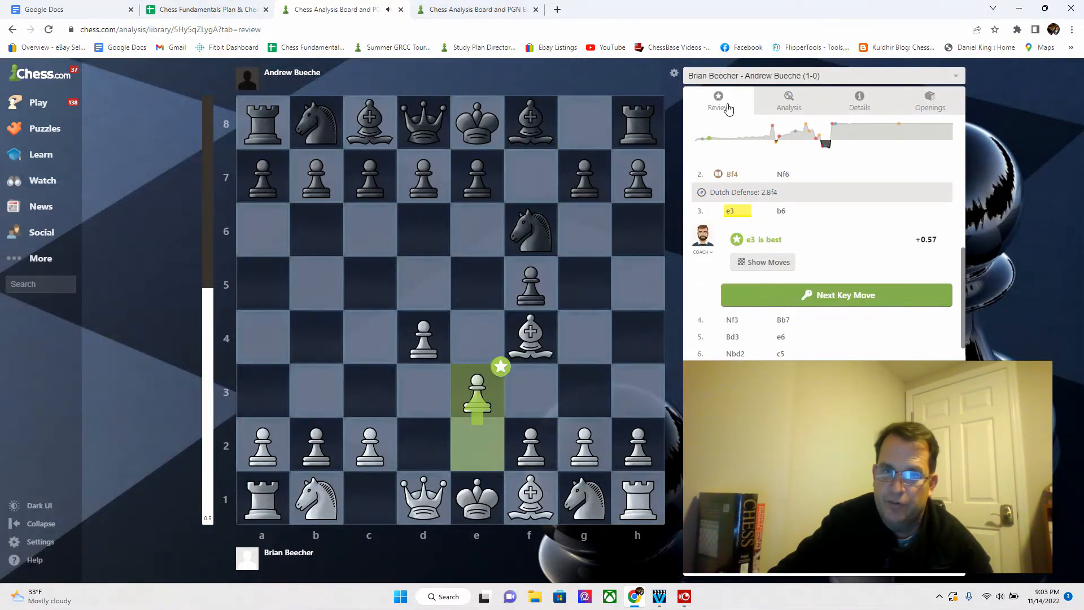
{"action": "left_click", "coordinate": [836, 294]}
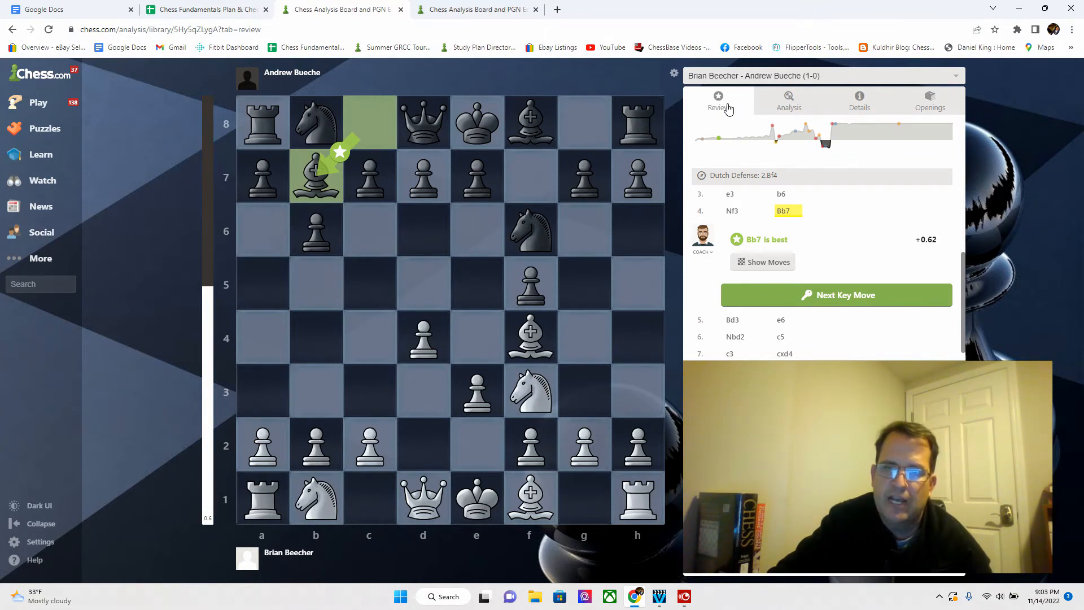
{"action": "left_click", "coordinate": [835, 295]}
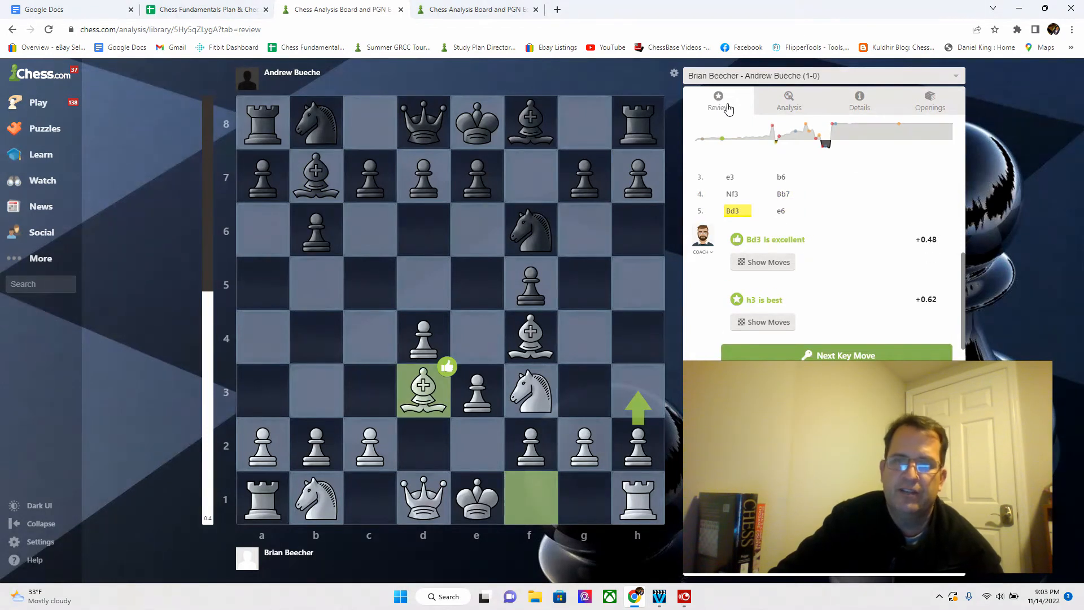
{"action": "left_click", "coordinate": [835, 355]}
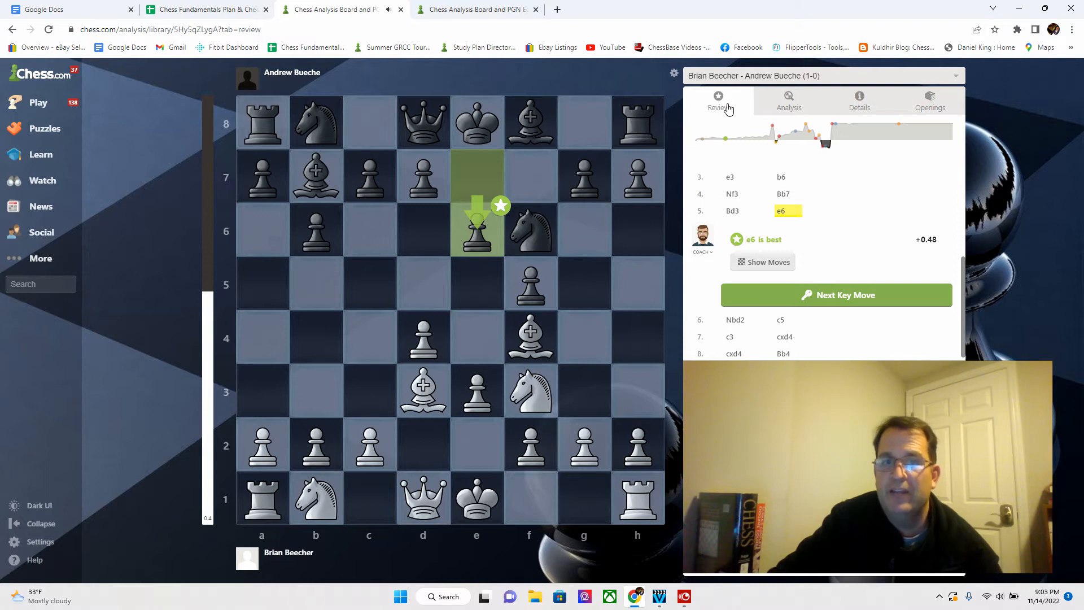
{"action": "left_click", "coordinate": [835, 295]}
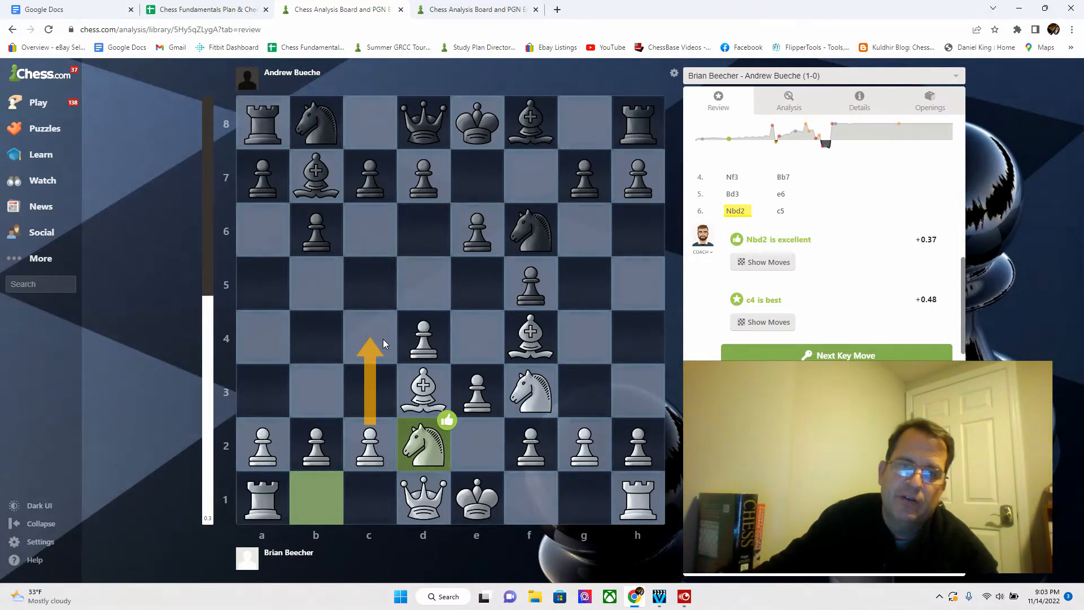
{"action": "mouse_move", "coordinate": [379, 537]}
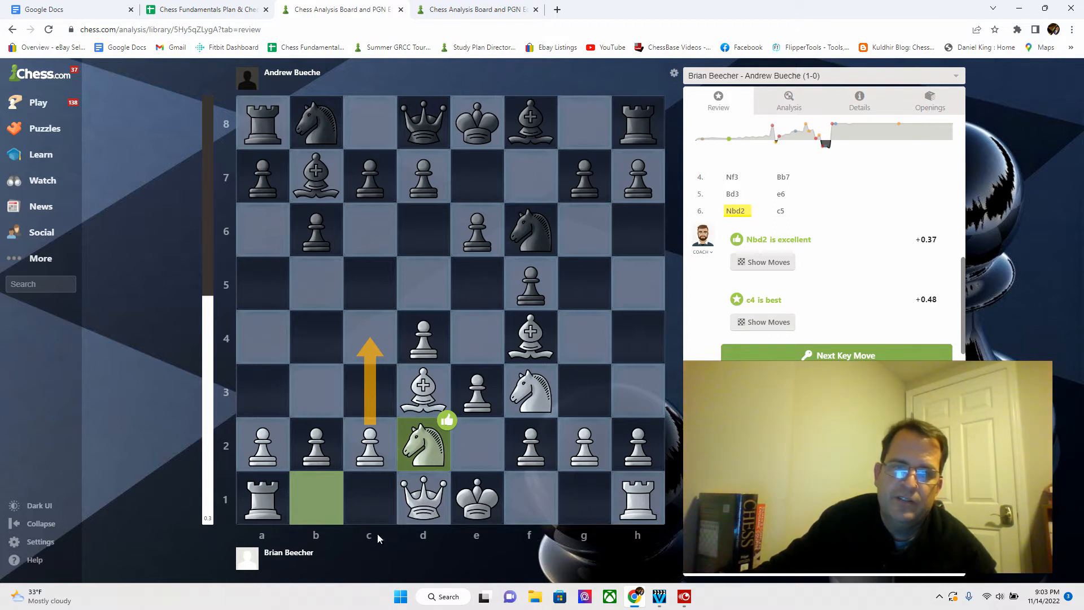
{"action": "mouse_move", "coordinate": [372, 341]}
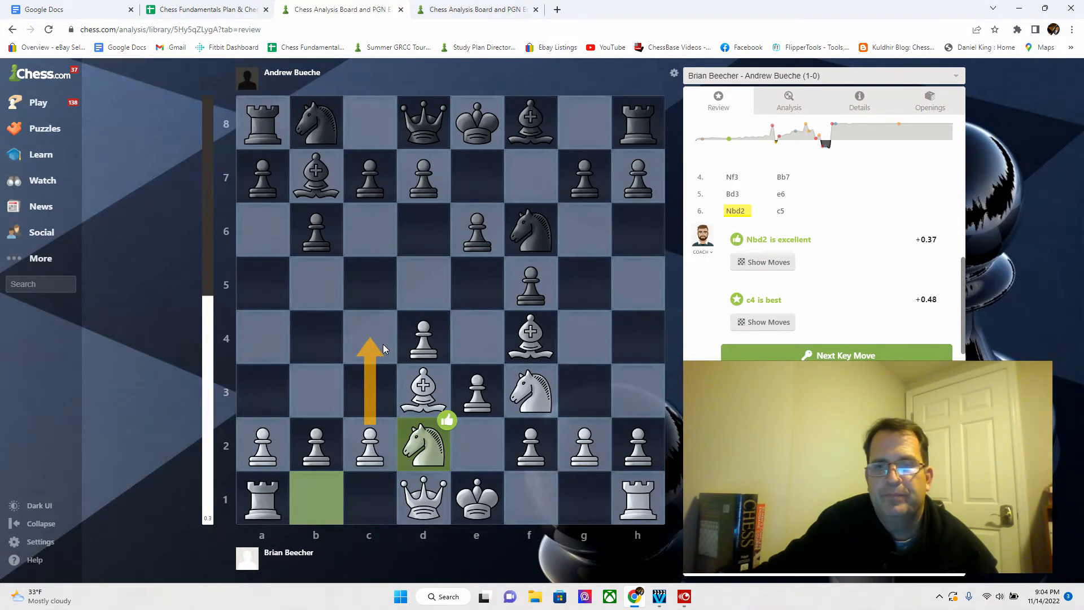
{"action": "left_click", "coordinate": [836, 354]}
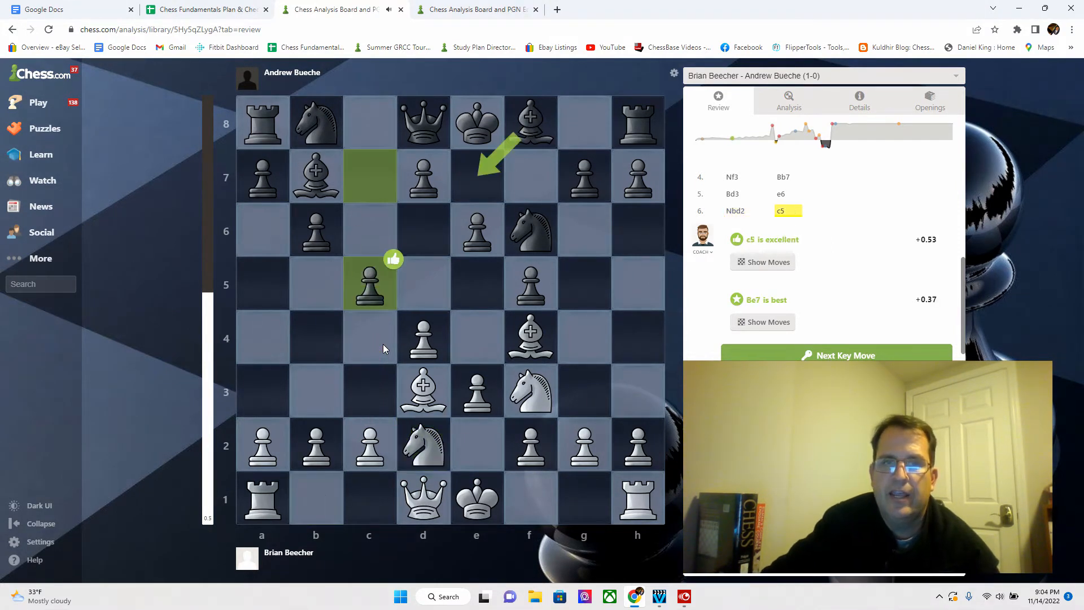
{"action": "left_click", "coordinate": [837, 355]}
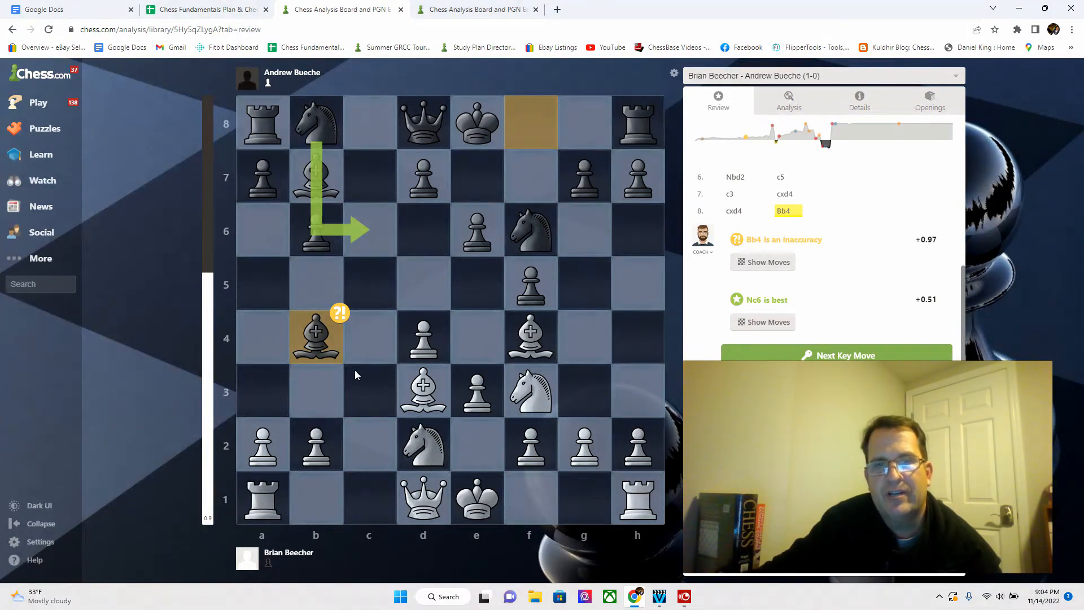
- Mark the b4 bishop to f8 with an arrow and reveal the suggested line 9.O-O O-O
{"action": "left_click_drag", "start_coordinate": [317, 337], "coordinate": [530, 123]}
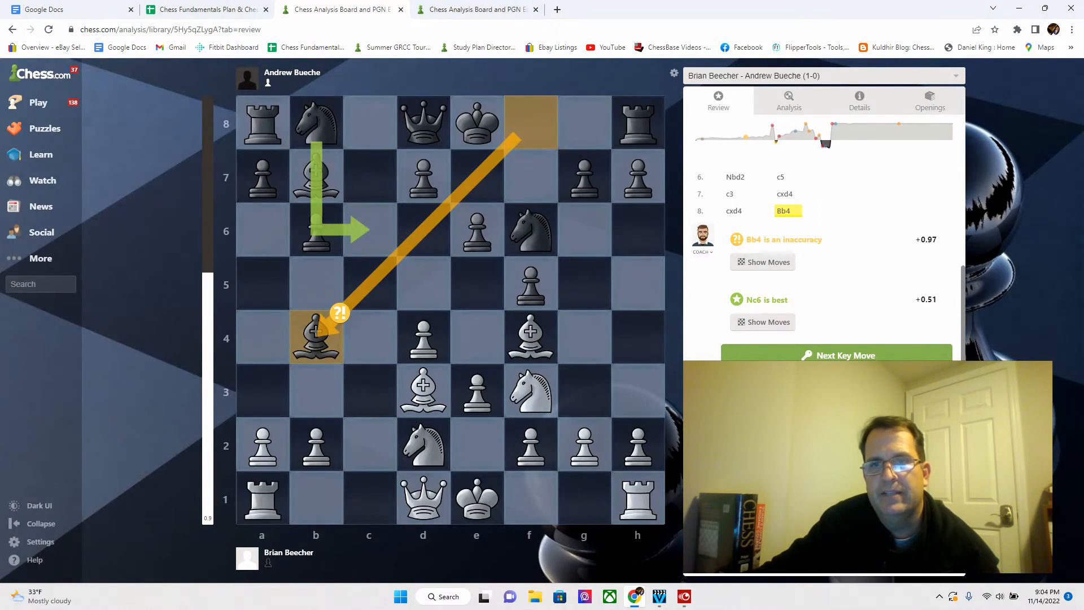
{"action": "mouse_move", "coordinate": [328, 128]}
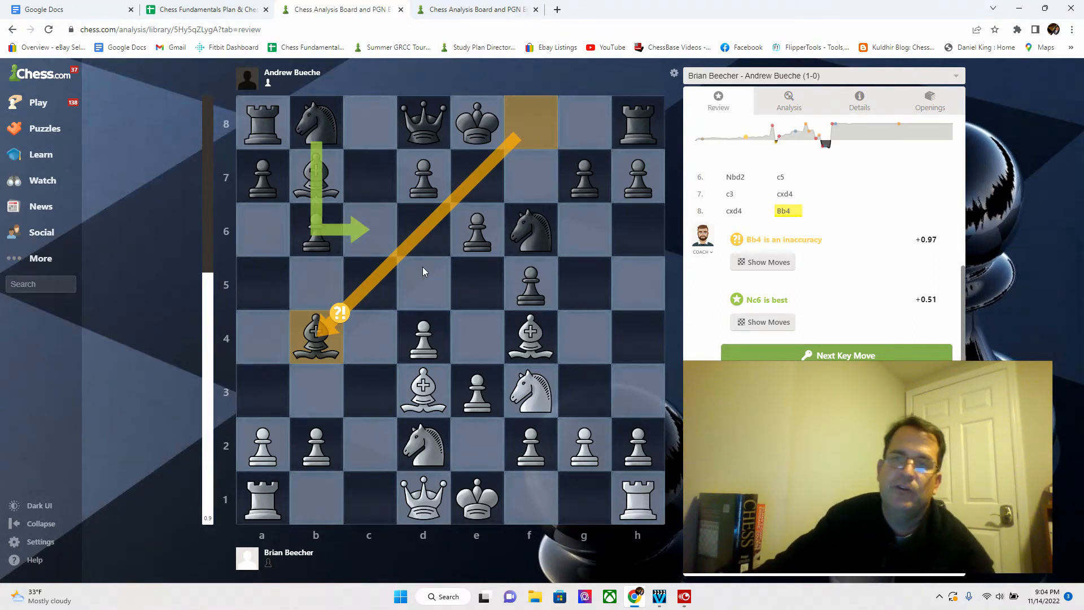
{"action": "left_click", "coordinate": [762, 261]}
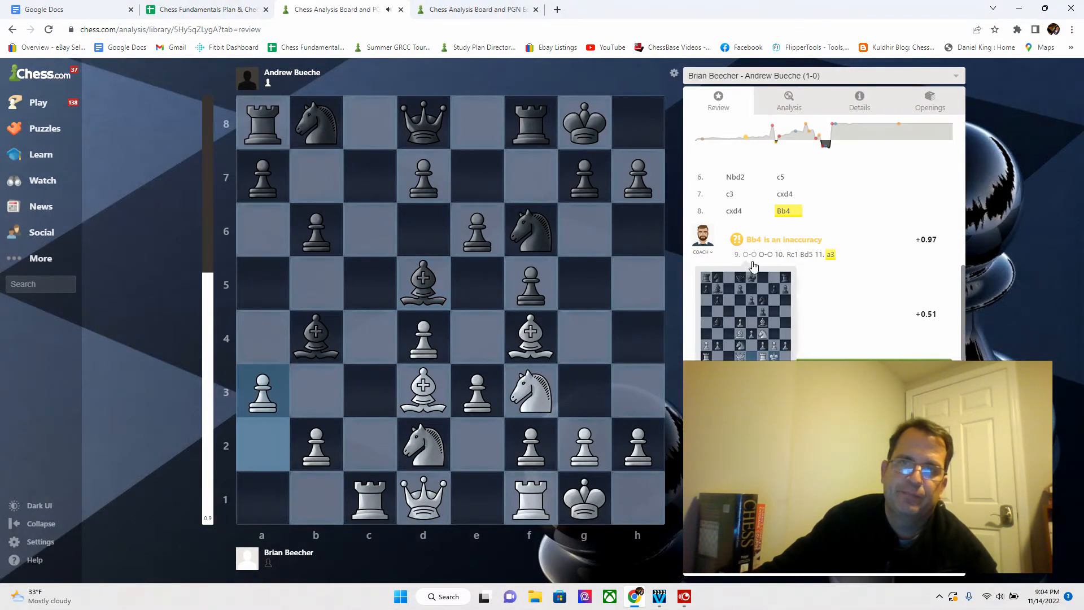
- Preview the suggested-line position and read the game's written analysis commentary
{"action": "left_click", "coordinate": [789, 101]}
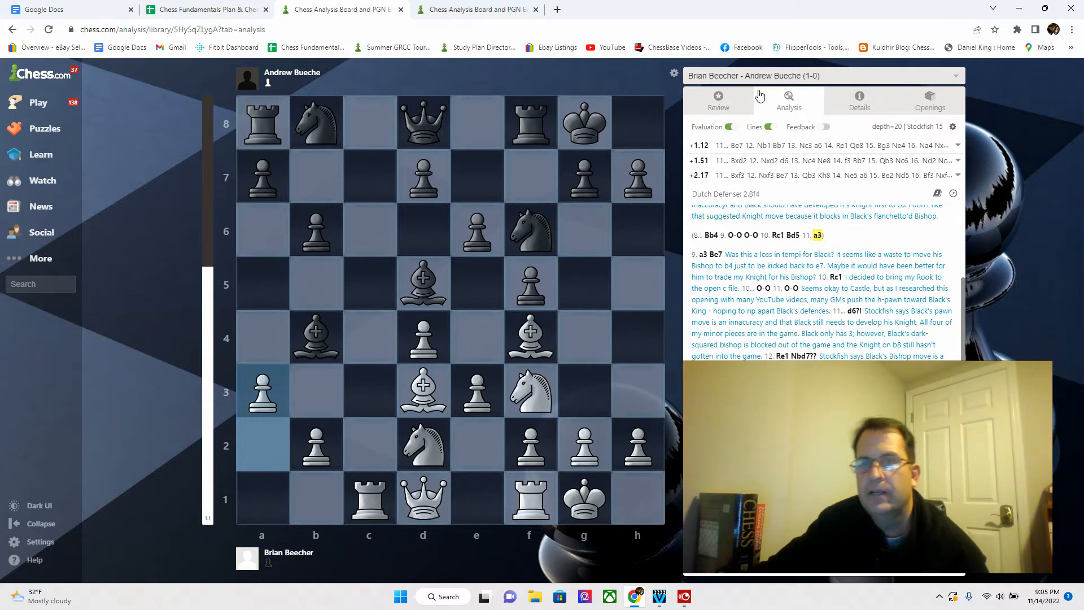
{"action": "left_click", "coordinate": [718, 100]}
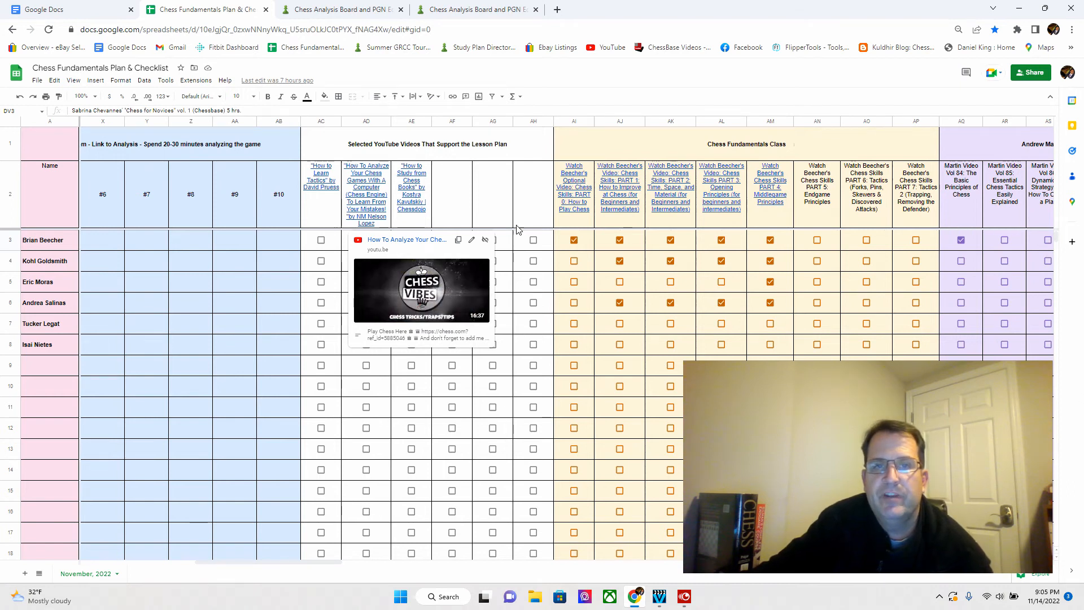
- Tick Brian Beecher's 'How to Study from Chess Books' video as watched in AE3
{"action": "left_click", "coordinate": [411, 239]}
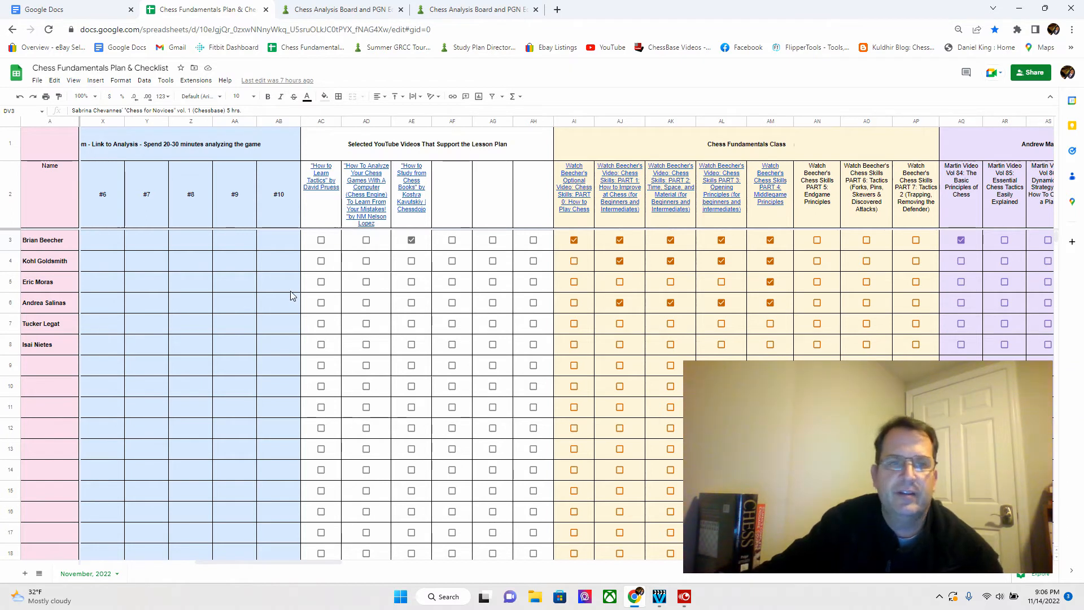
{"action": "mouse_move", "coordinate": [238, 457]}
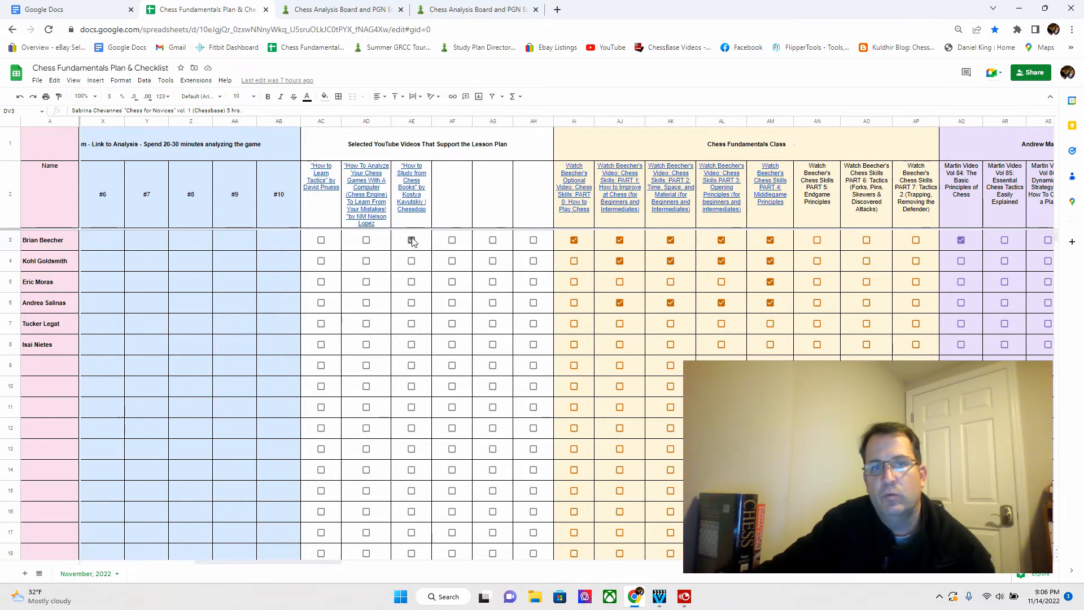
{"action": "left_click", "coordinate": [411, 239]}
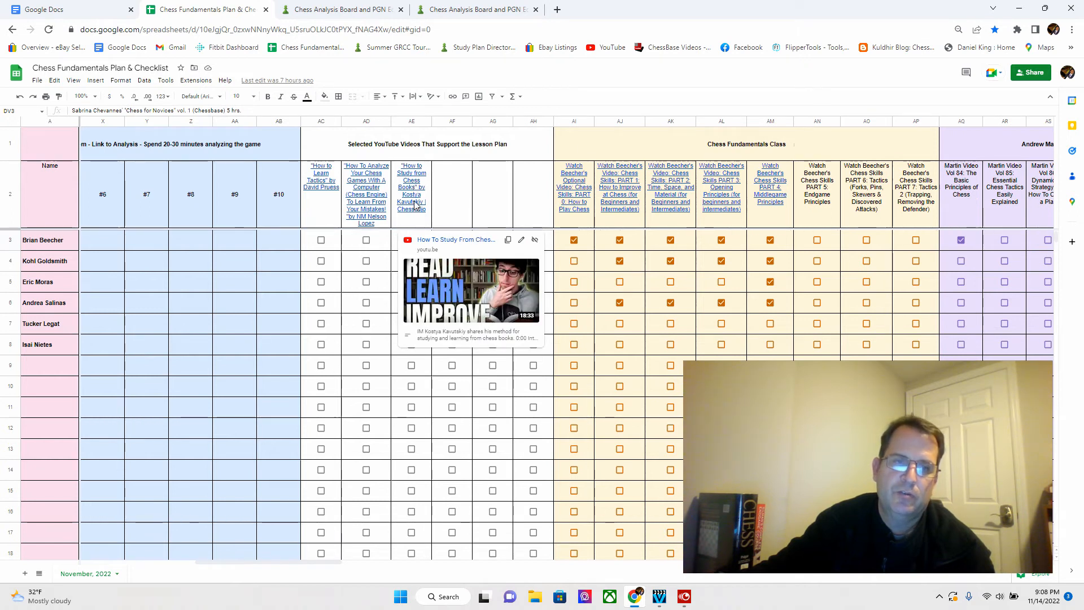
{"action": "mouse_move", "coordinate": [413, 202]}
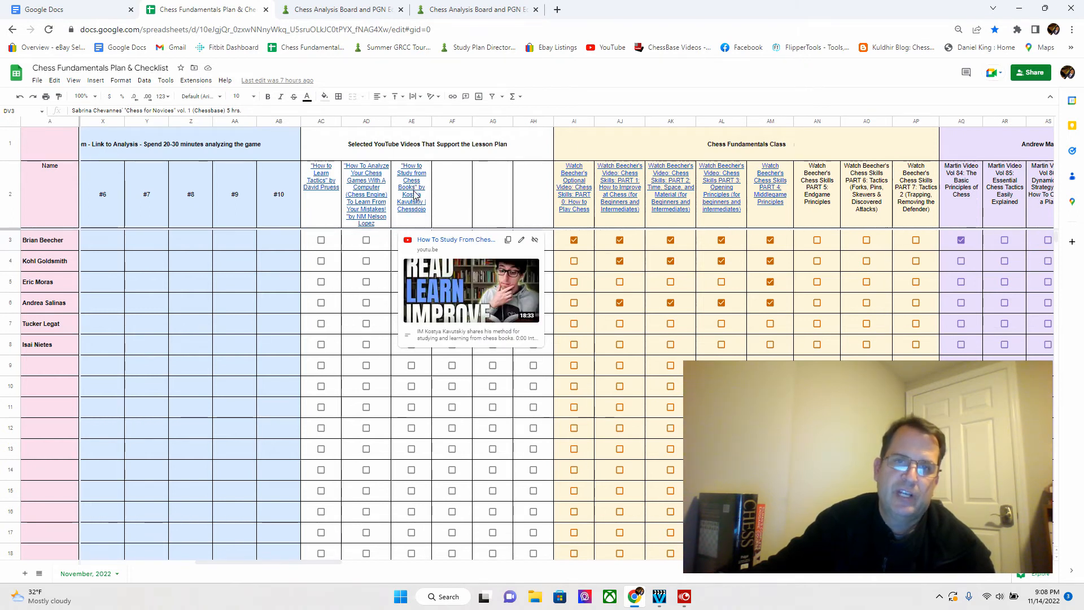
{"action": "left_click", "coordinate": [411, 239]}
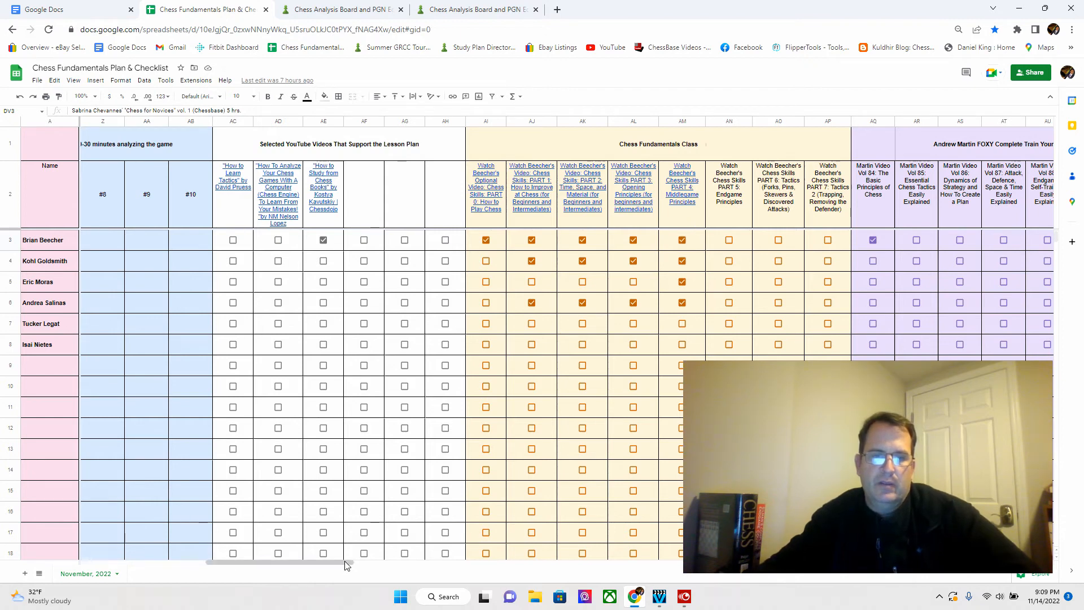
- Scroll right to the Chess Fundamentals Class and Andrew Martin FOXY video columns
{"action": "scroll", "scroll_direction": "right", "scroll_amount": 3}
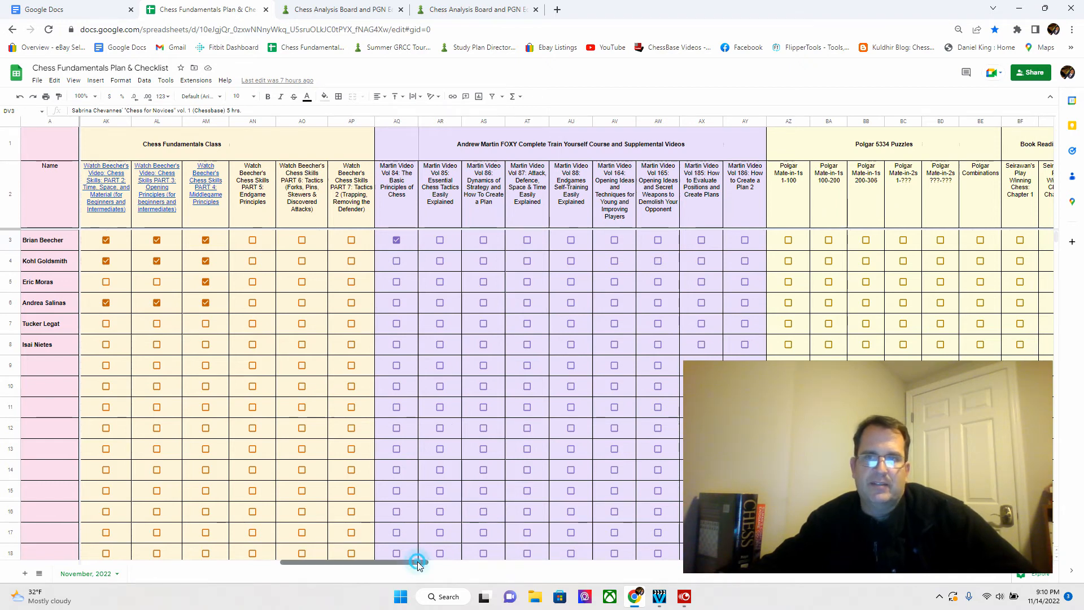
- Drag the scrollbar right to the Polgar 5334 Puzzles and Book Reading 1 columns
{"action": "left_click_drag", "start_coordinate": [417, 562], "coordinate": [502, 561]}
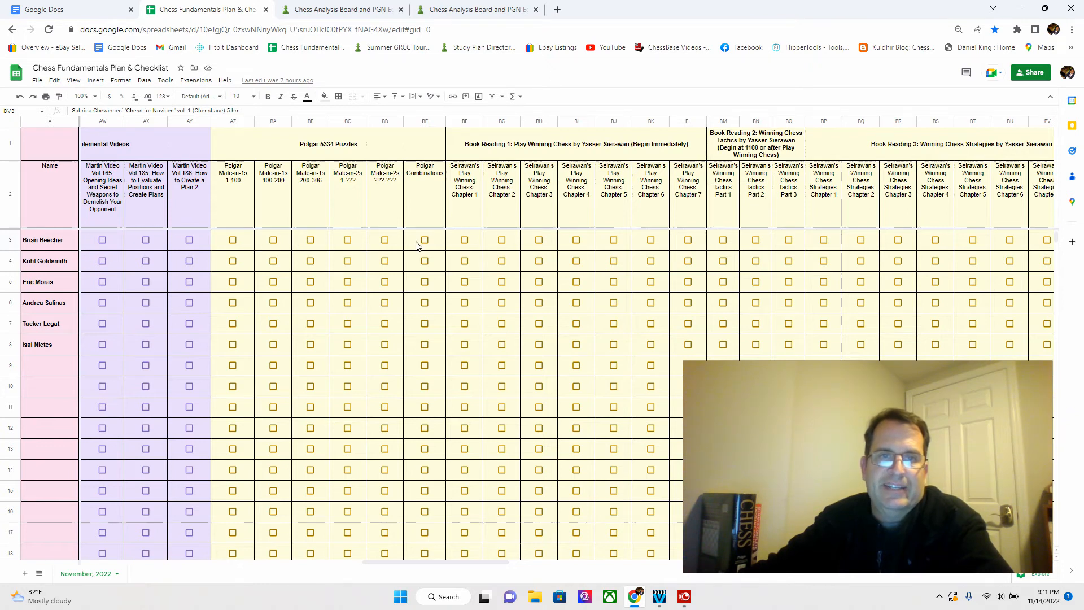
{"action": "mouse_move", "coordinate": [252, 218]}
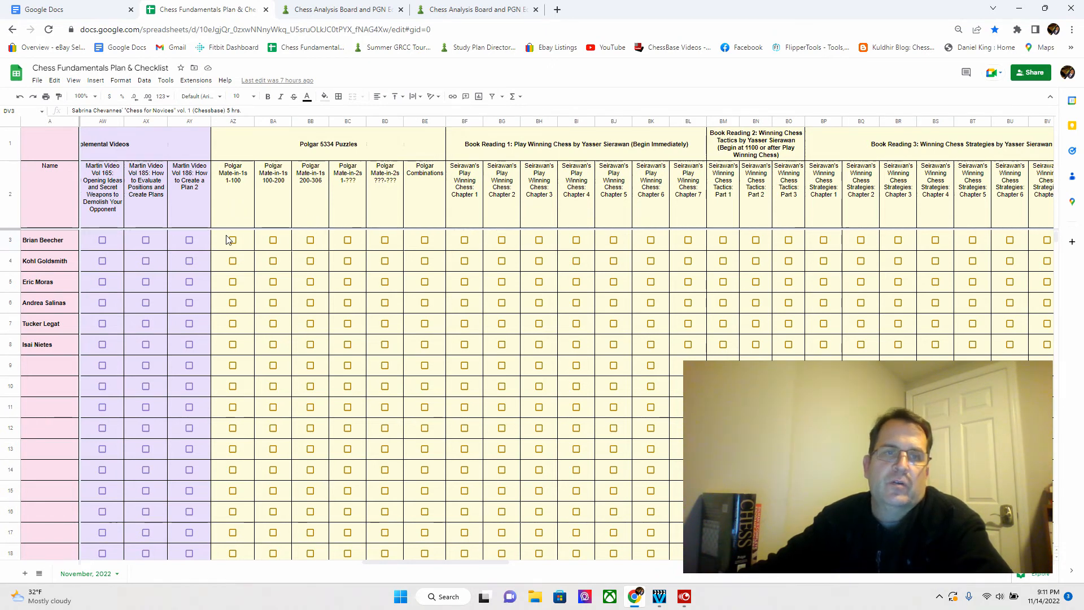
{"action": "mouse_move", "coordinate": [299, 202]}
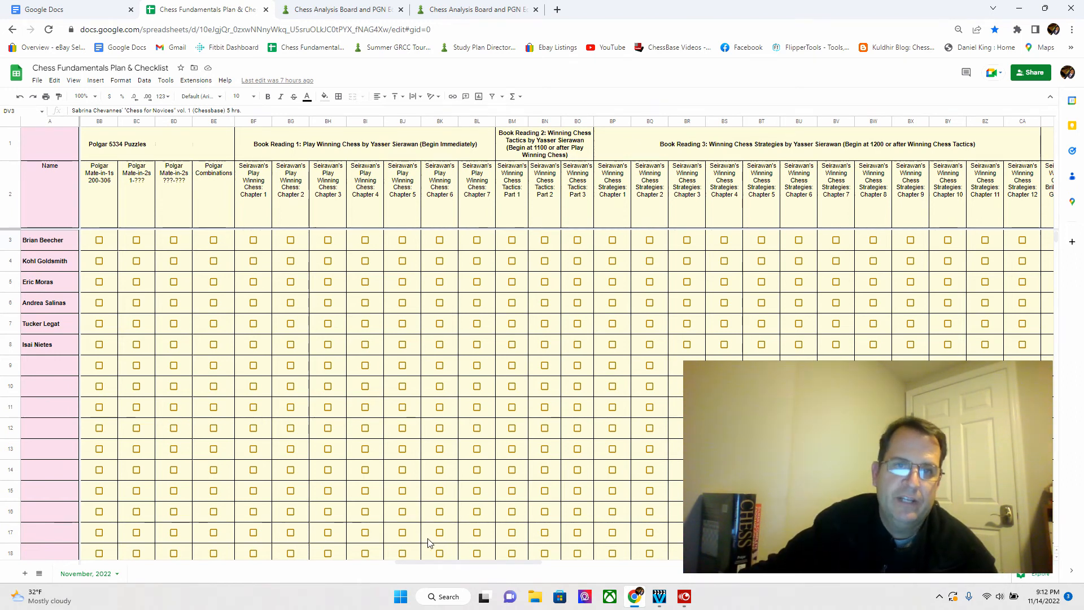
{"action": "mouse_move", "coordinate": [475, 226]}
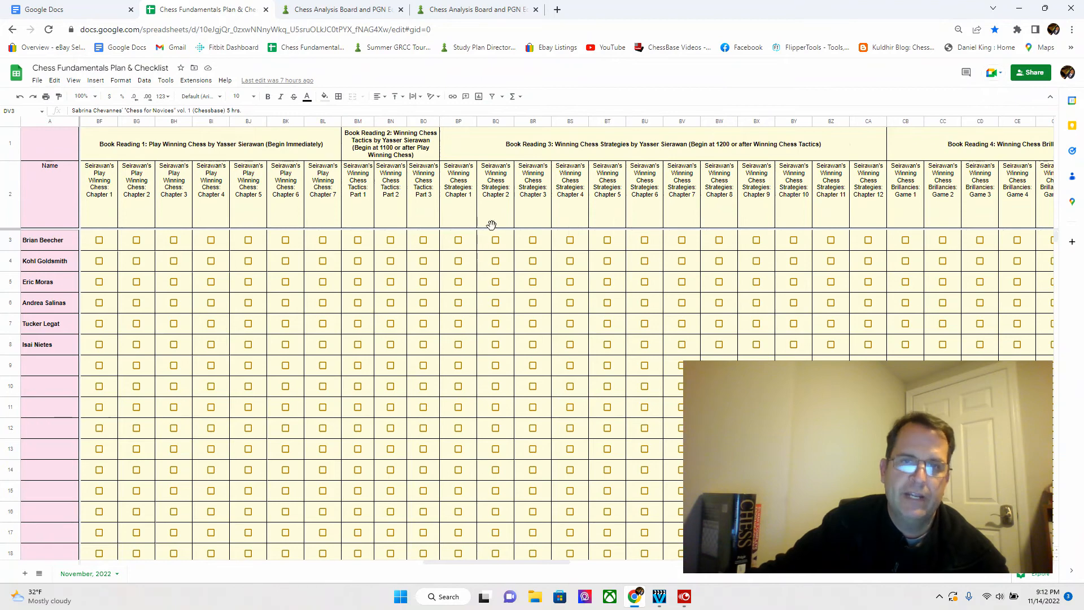
{"action": "mouse_move", "coordinate": [498, 215]}
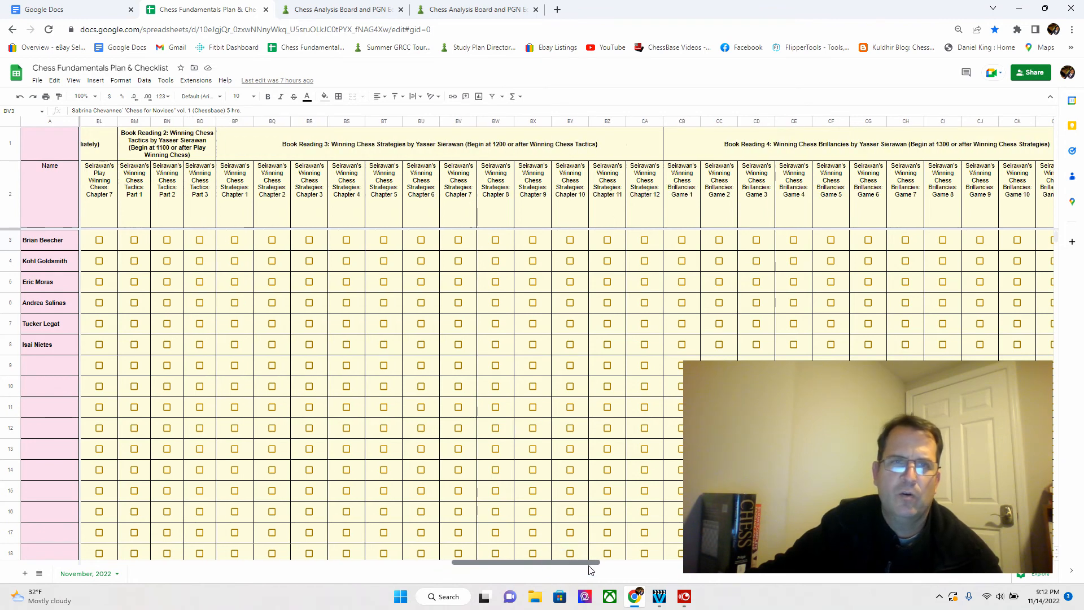
- Scroll right to Book Reading 7, Silman's Endgame Course and Miscellaneous columns
{"action": "scroll", "scroll_direction": "left", "scroll_amount": 3}
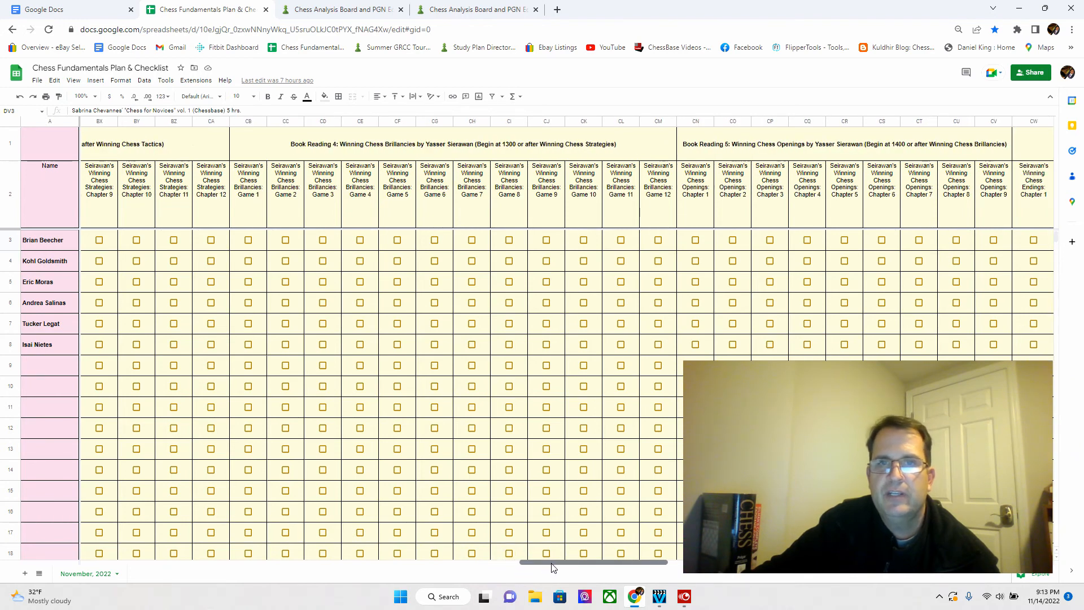
{"action": "scroll", "scroll_direction": "right", "scroll_amount": 3}
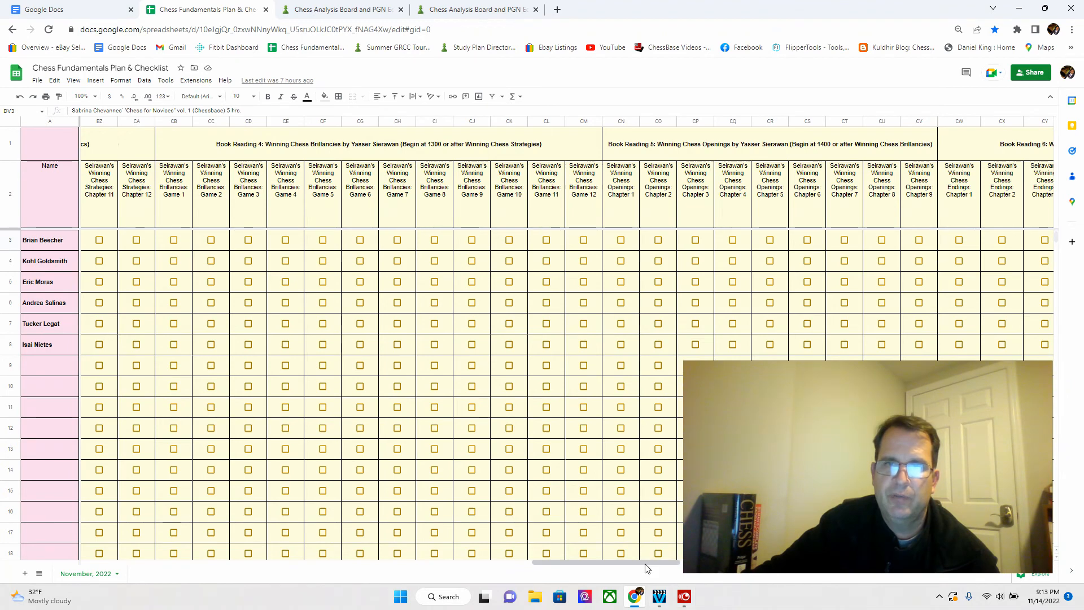
{"action": "scroll", "scroll_direction": "right", "scroll_amount": 3}
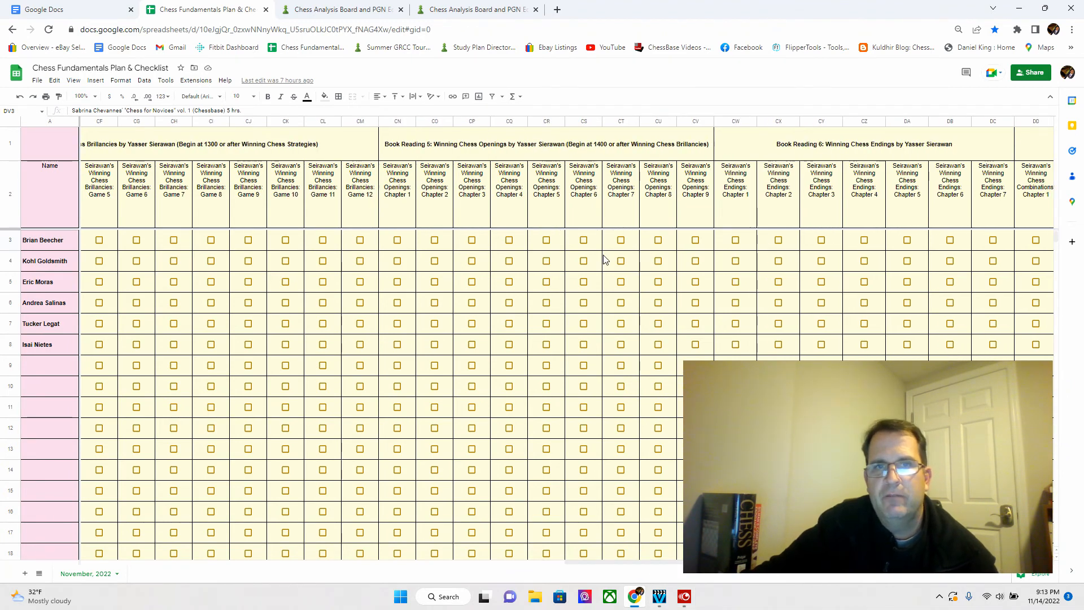
{"action": "left_click", "coordinate": [582, 554]}
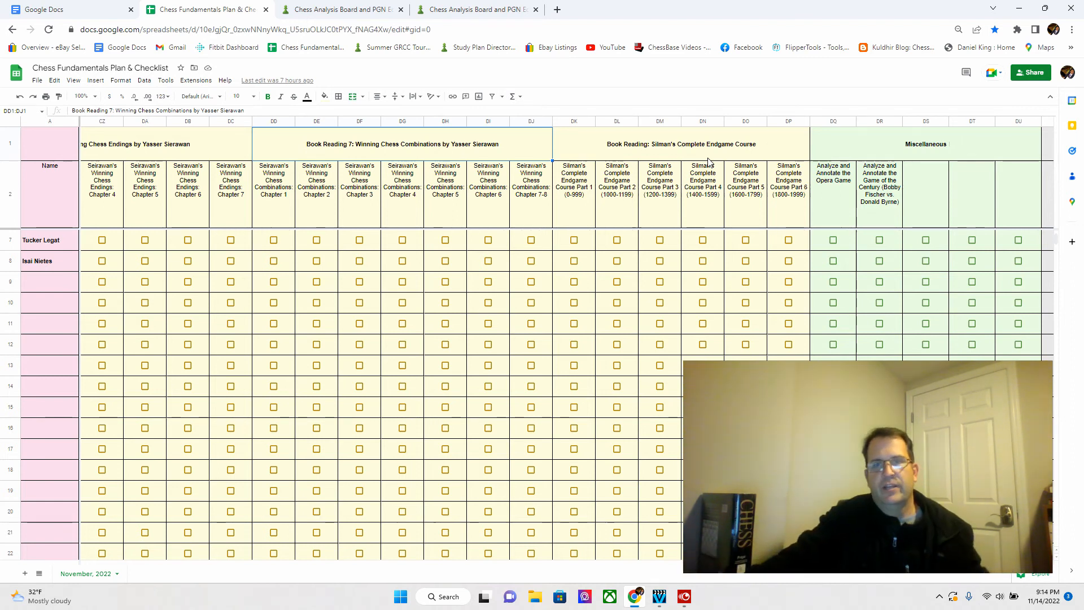
{"action": "mouse_move", "coordinate": [717, 221]}
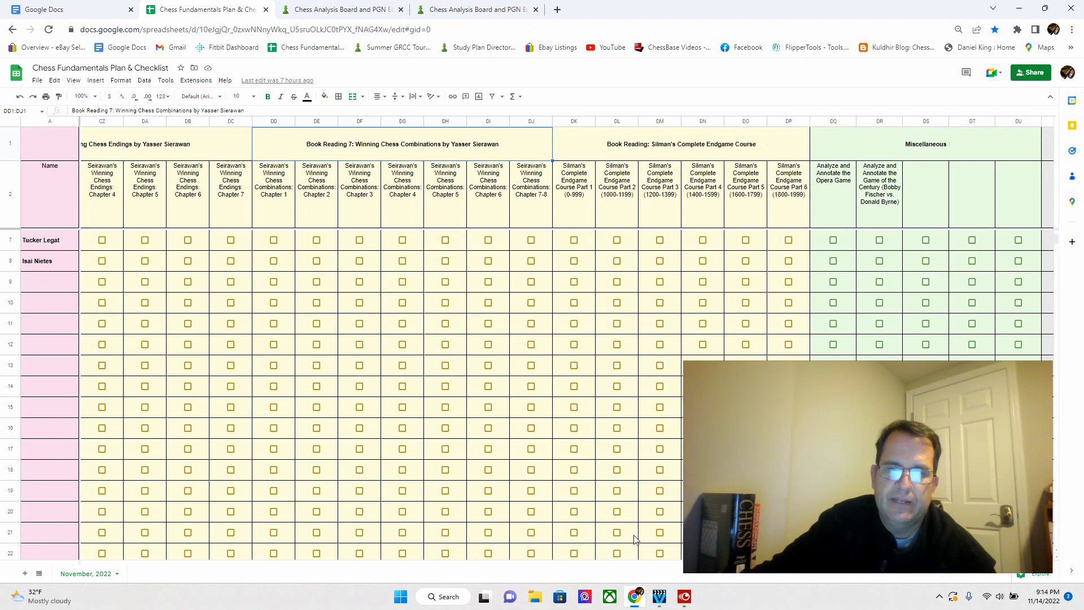
- Inspect the Game of the Century and Miscellaneous headers, then return to Book Readings 3 and 4
{"action": "scroll", "scroll_direction": "right", "scroll_amount": 3}
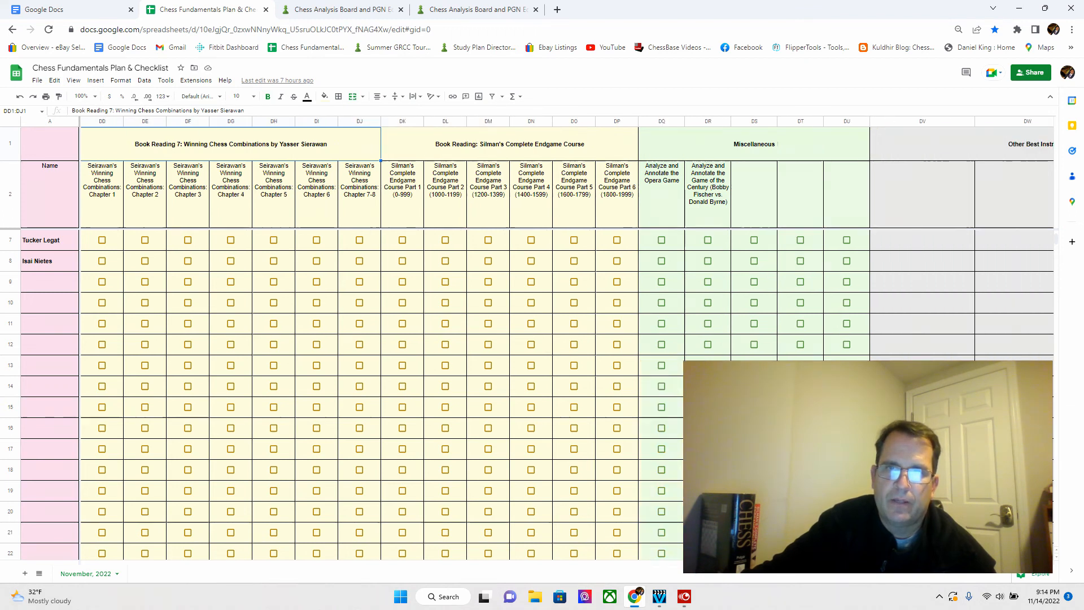
{"action": "scroll", "scroll_direction": "right", "scroll_amount": 3}
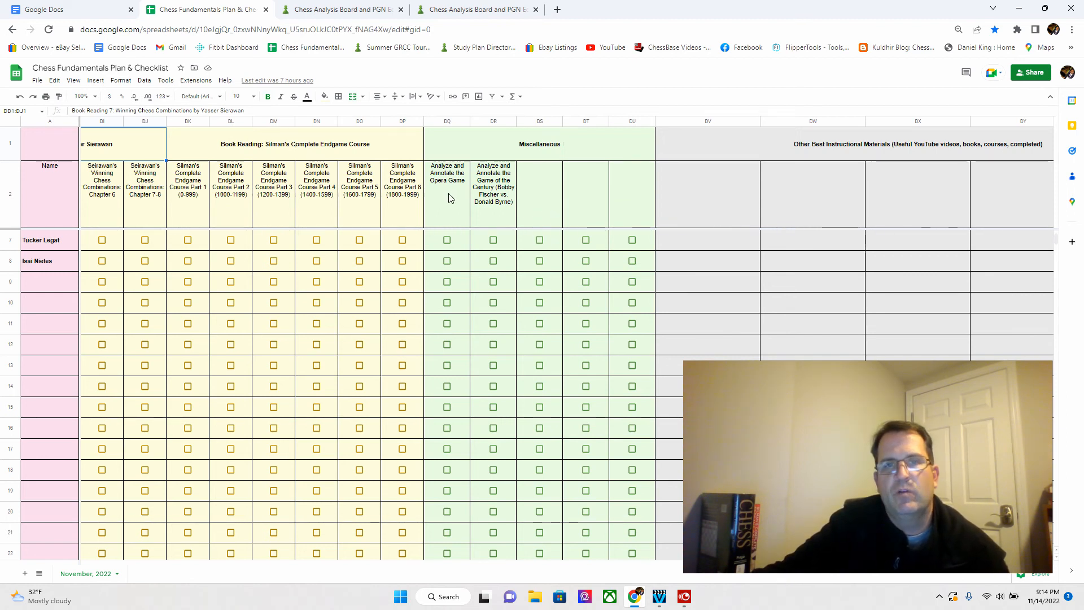
{"action": "left_click", "coordinate": [447, 186]}
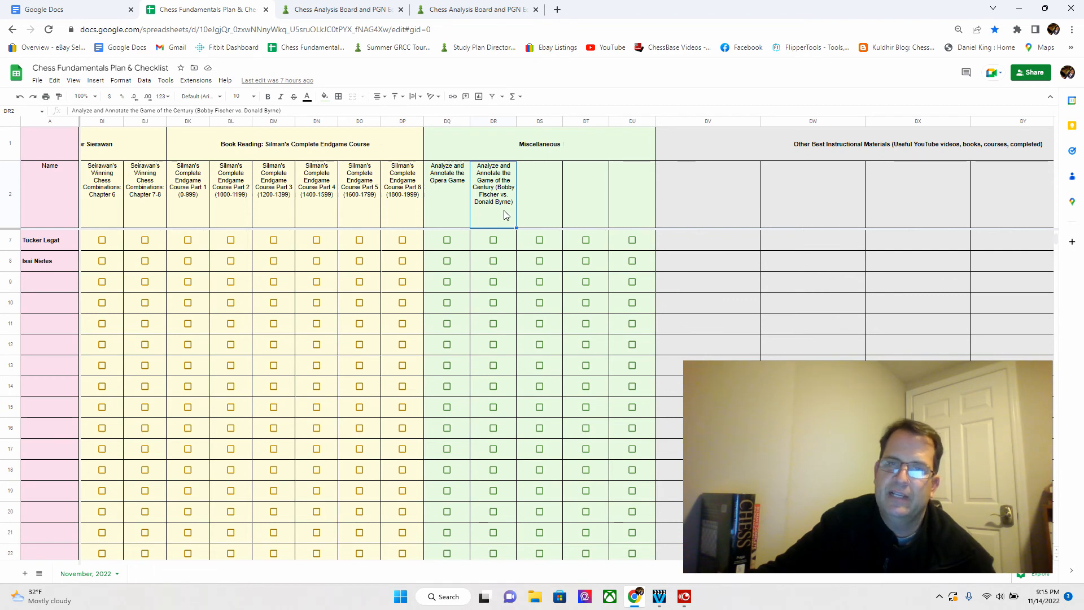
{"action": "left_click", "coordinate": [538, 193]}
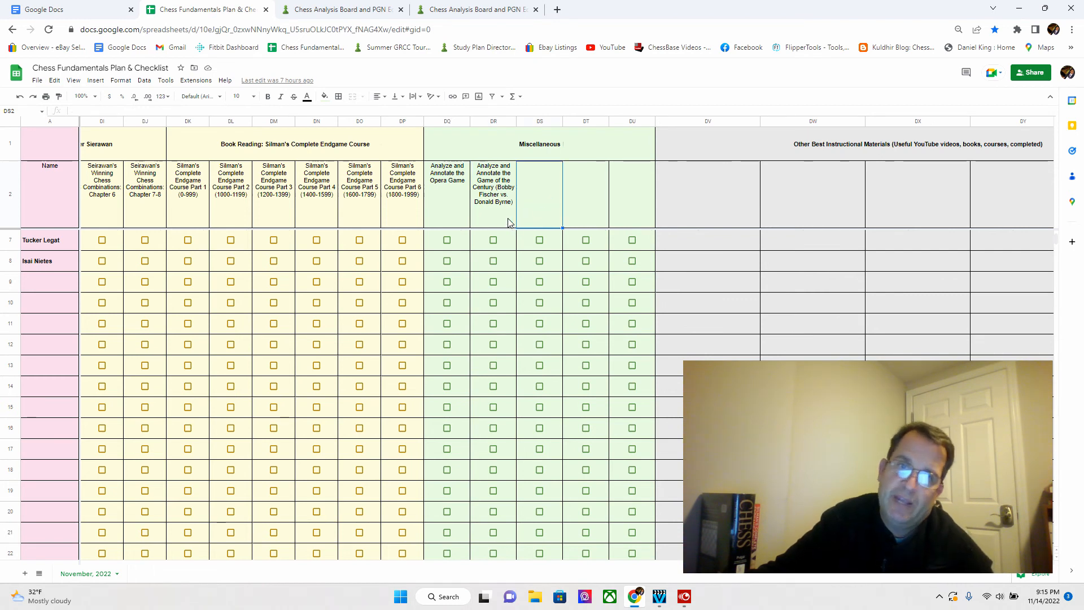
{"action": "left_click", "coordinate": [539, 215]}
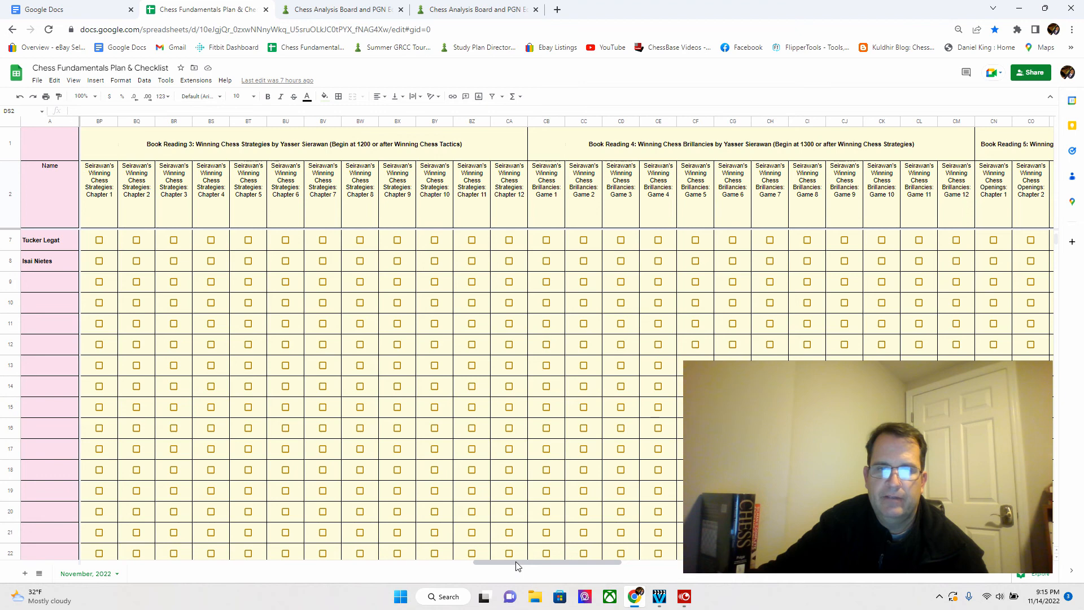
- Reveal the Other Best Instructional Materials column and select Brian Beecher's 'Chess for Novices' vol. 1 entry
{"action": "scroll", "scroll_direction": "right", "scroll_amount": 3}
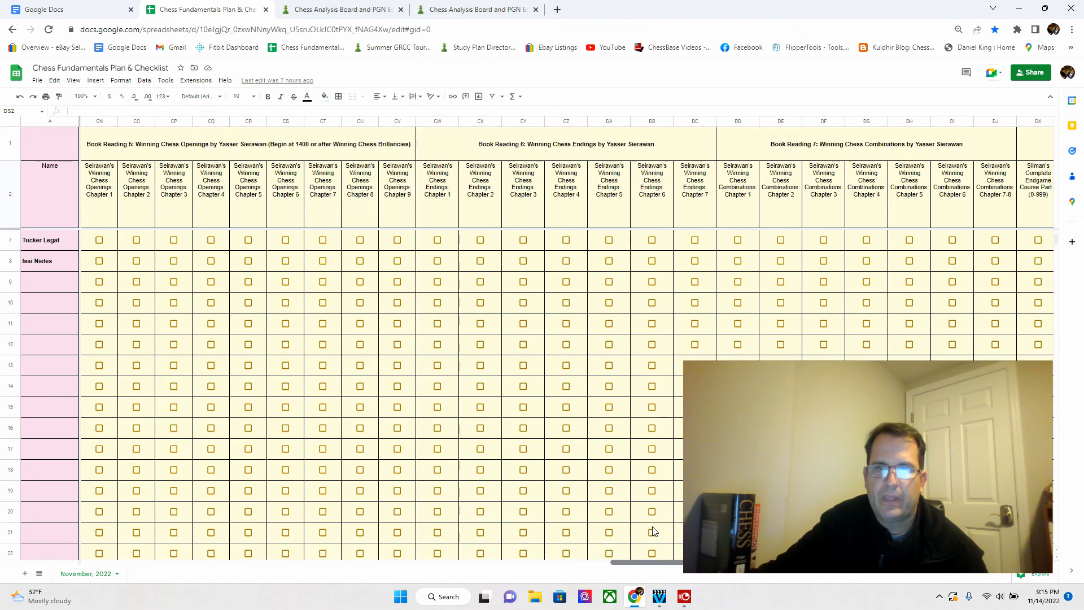
{"action": "scroll", "scroll_direction": "right", "scroll_amount": 3}
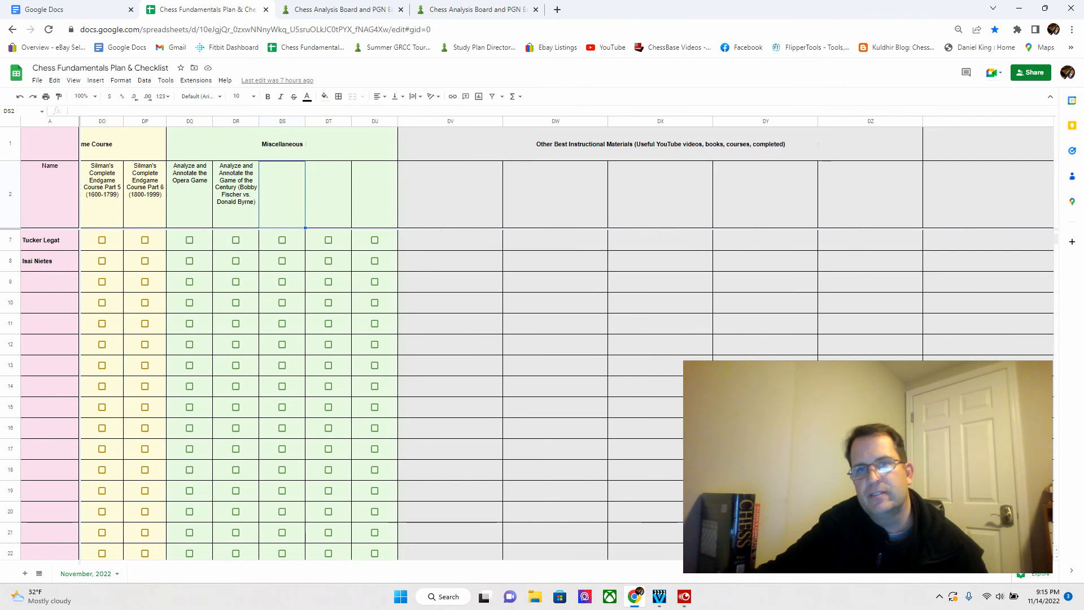
{"action": "mouse_move", "coordinate": [651, 350]}
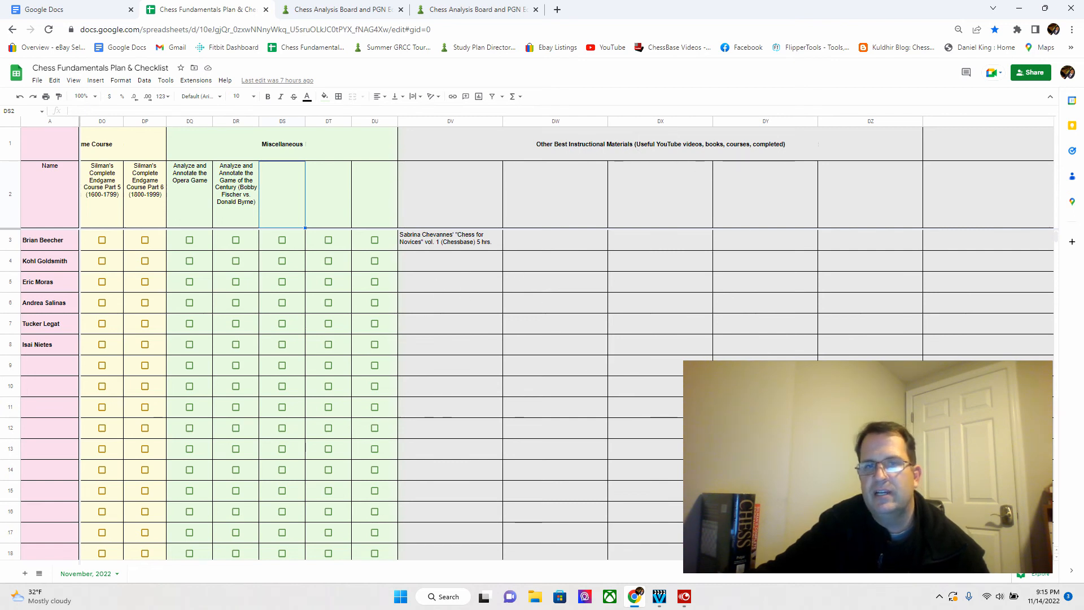
{"action": "left_click", "coordinate": [451, 240]}
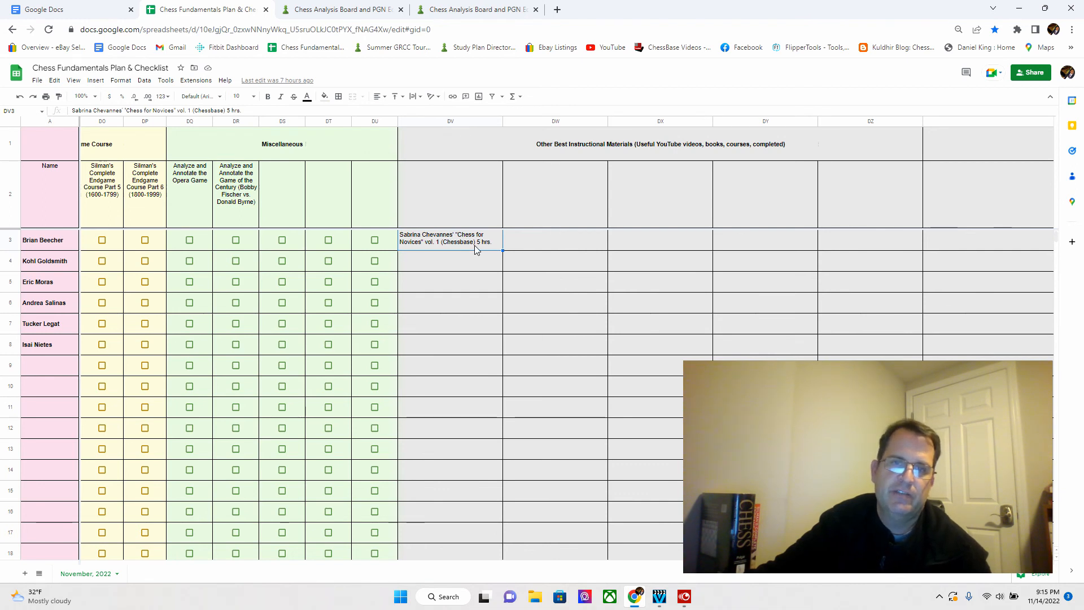
{"action": "left_click", "coordinate": [554, 239]}
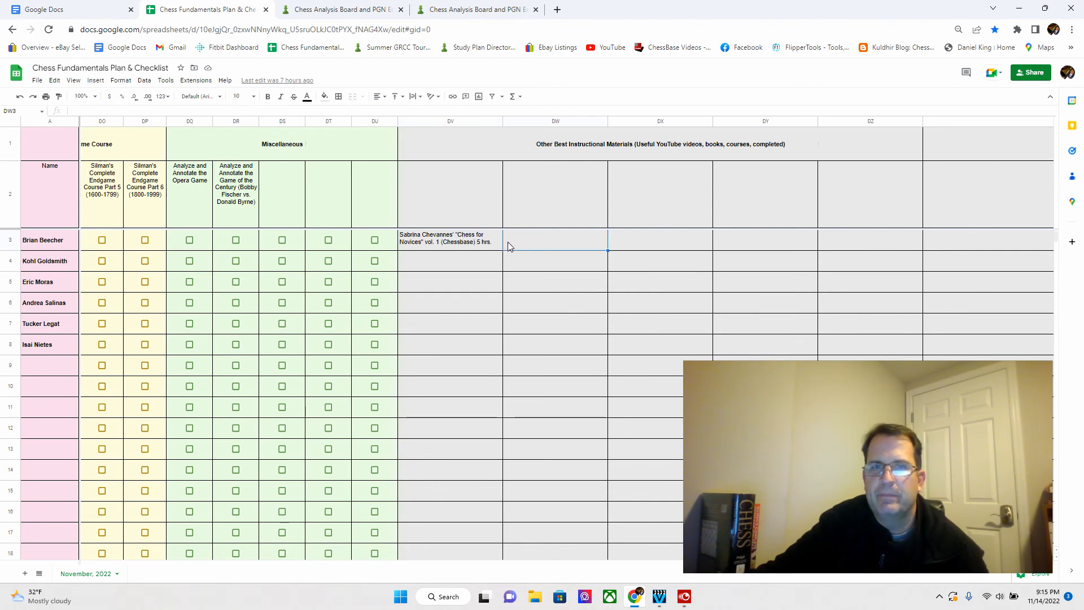
{"action": "left_click", "coordinate": [449, 238]}
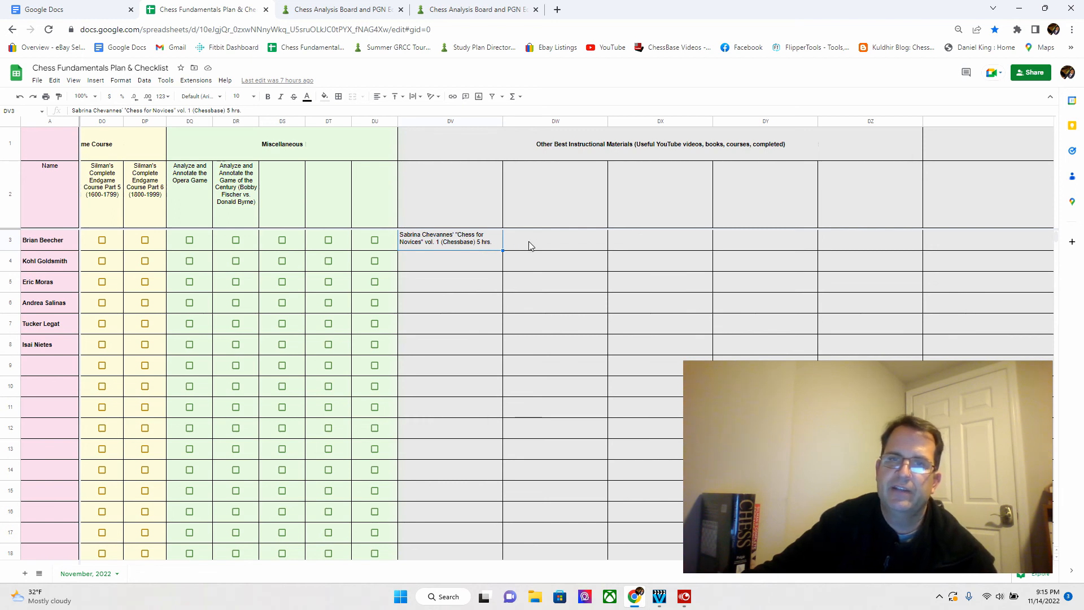
{"action": "left_click", "coordinate": [556, 239]}
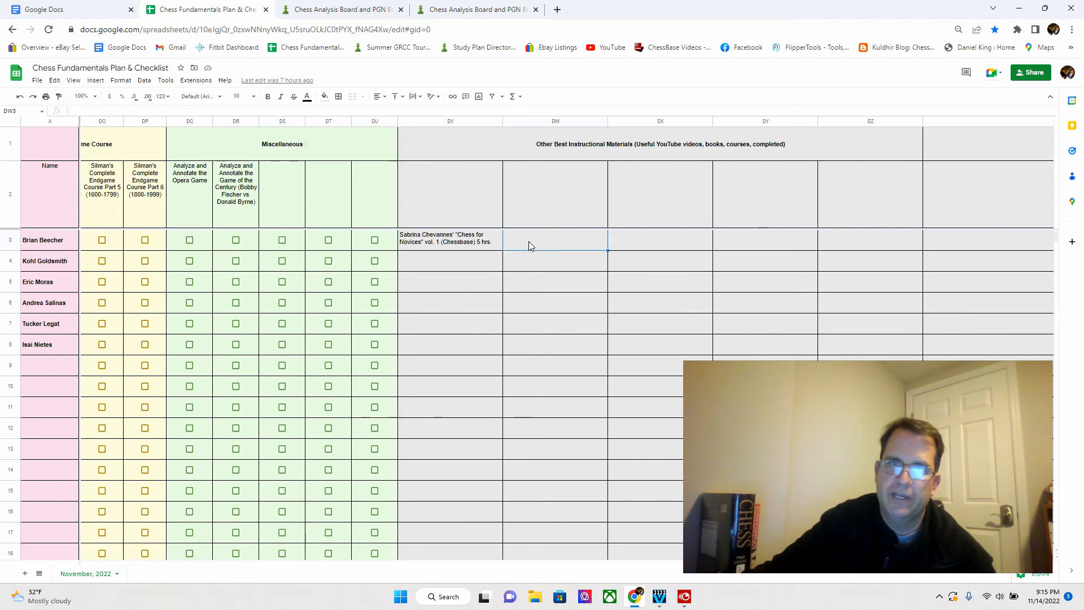
{"action": "mouse_move", "coordinate": [629, 564]}
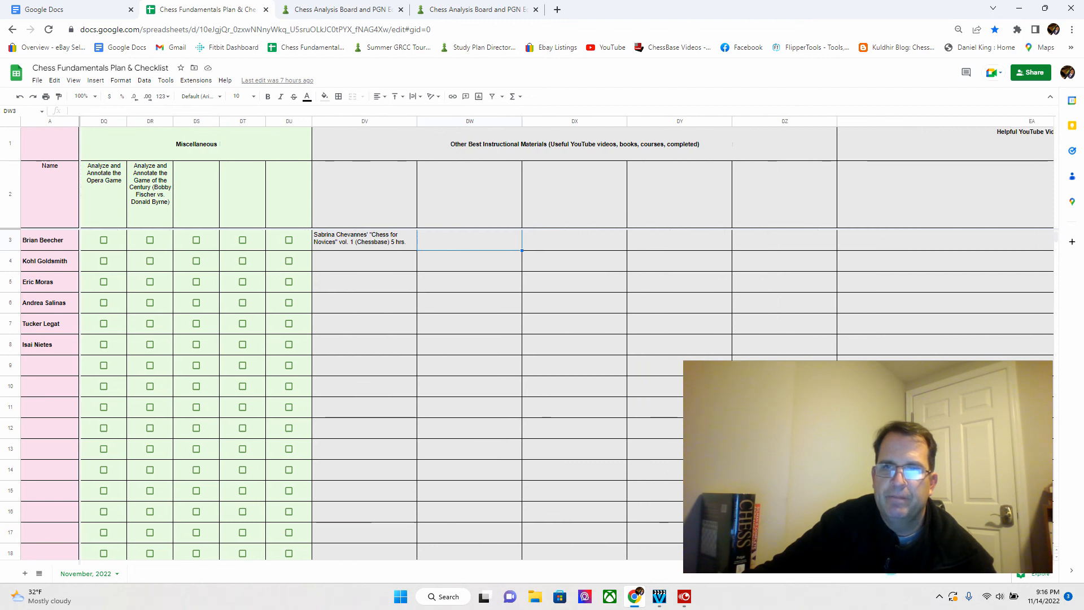
{"action": "scroll", "scroll_direction": "right", "scroll_amount": 3}
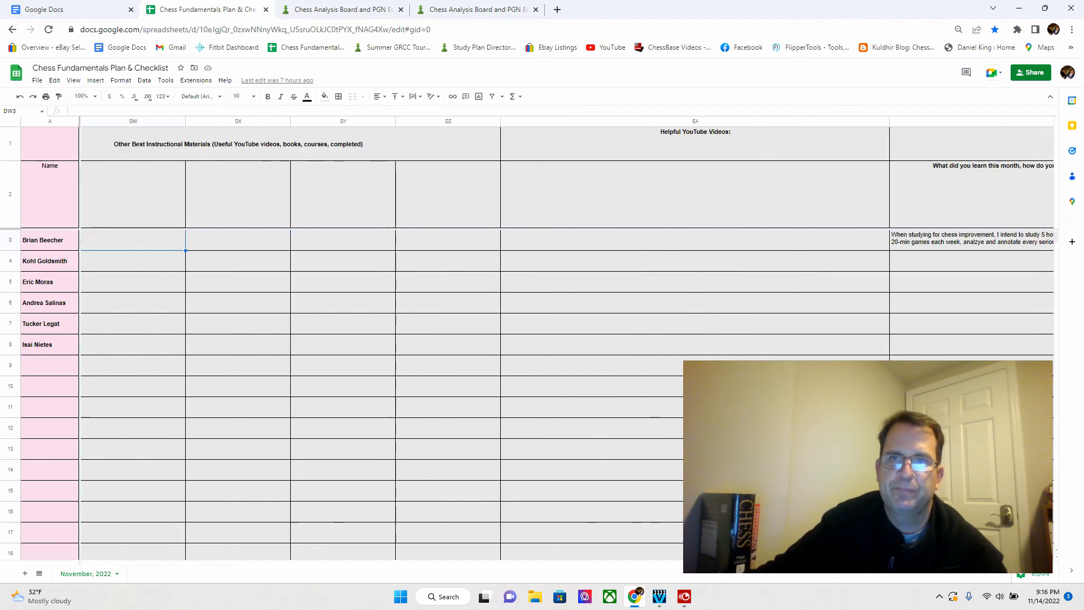
{"action": "scroll", "scroll_direction": "right", "scroll_amount": 3}
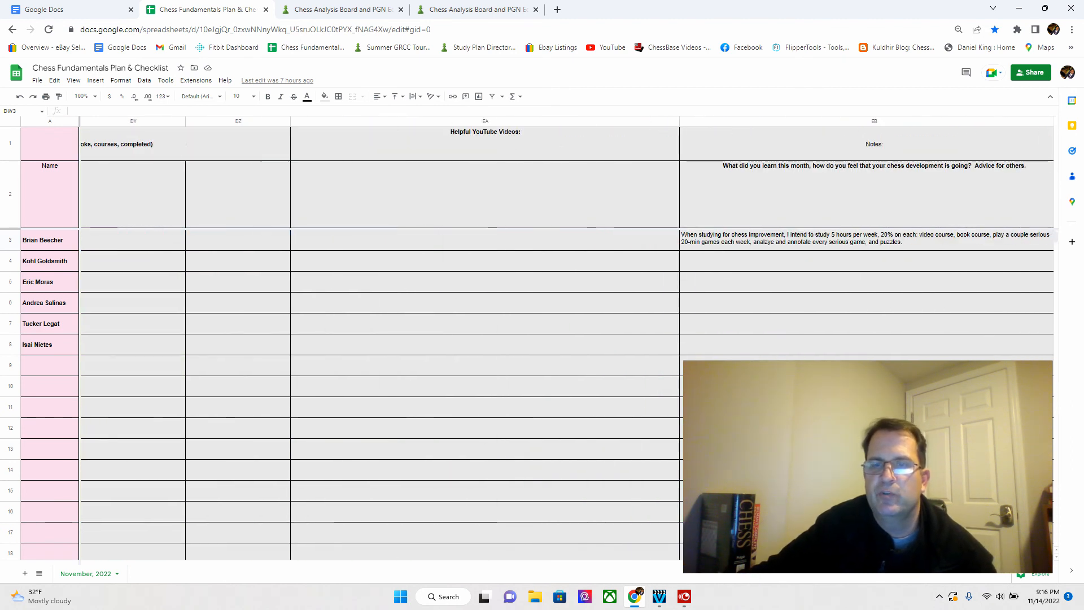
{"action": "scroll", "scroll_direction": "right", "scroll_amount": 3}
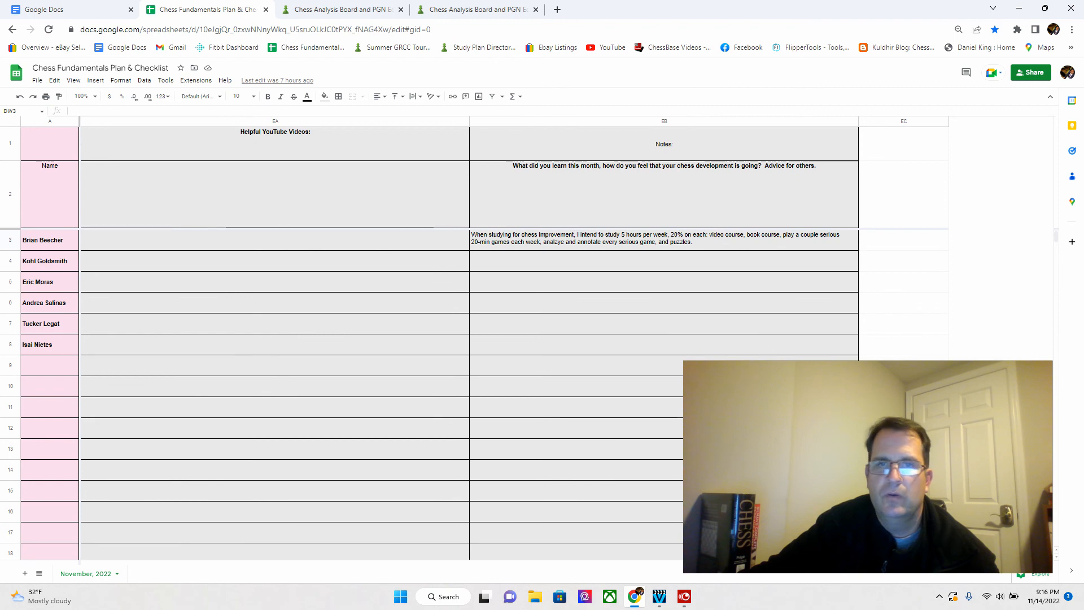